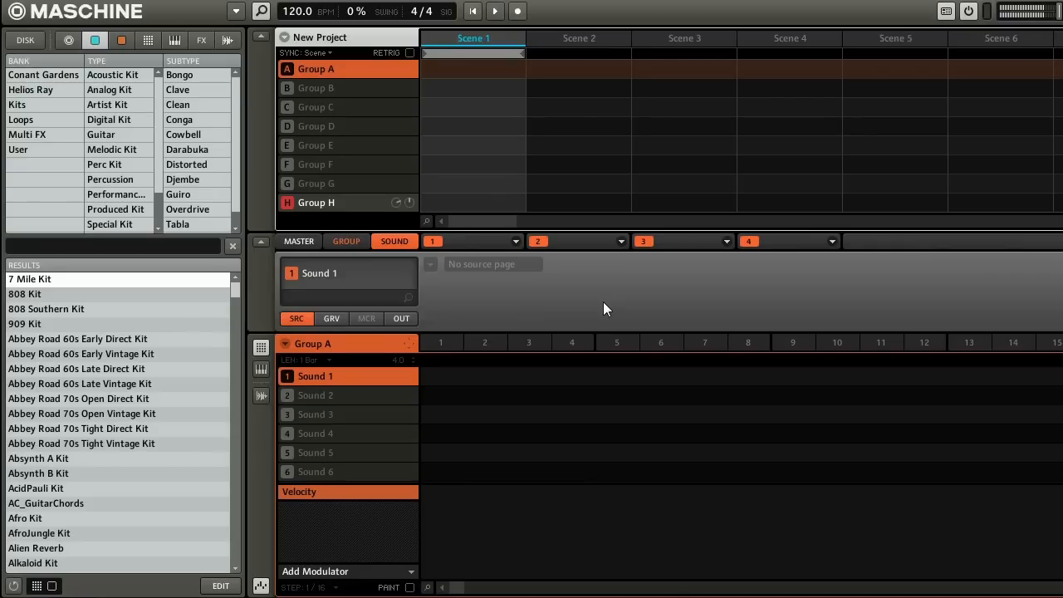
pyautogui.moveTo(455, 105)
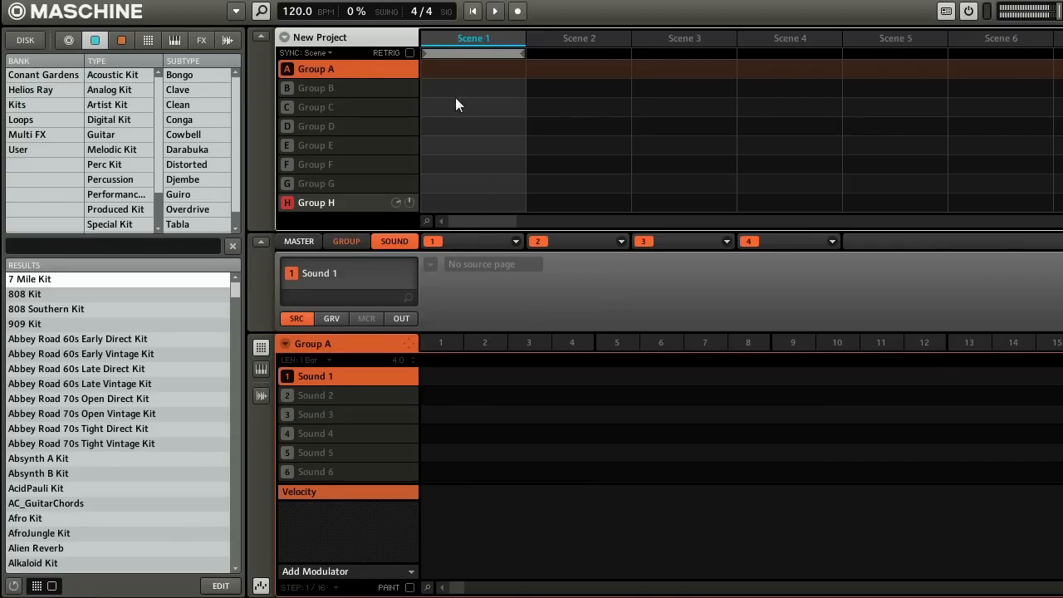
pyautogui.moveTo(608, 155)
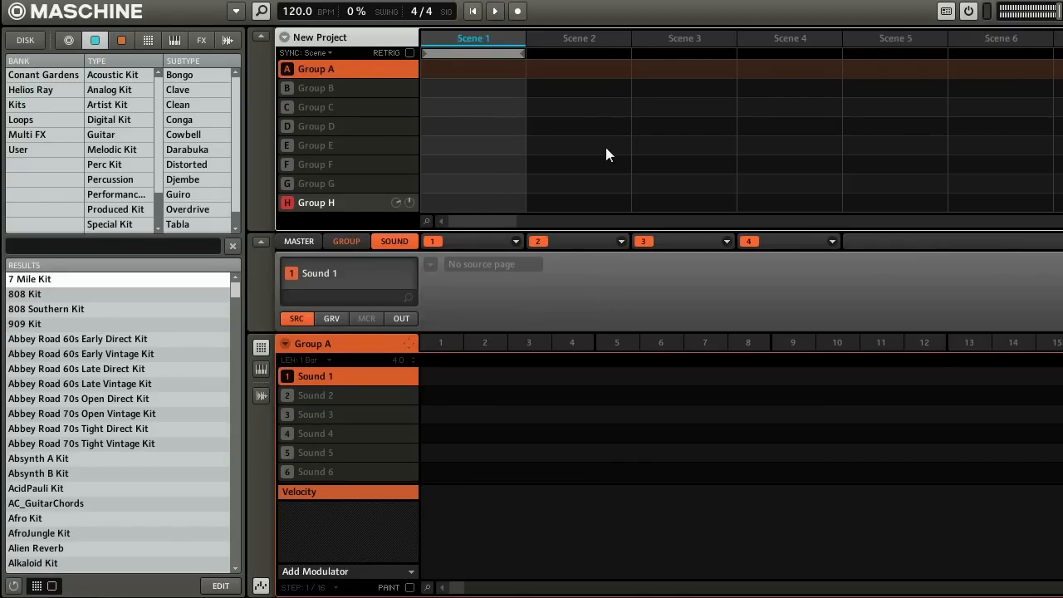
pyautogui.moveTo(306, 131)
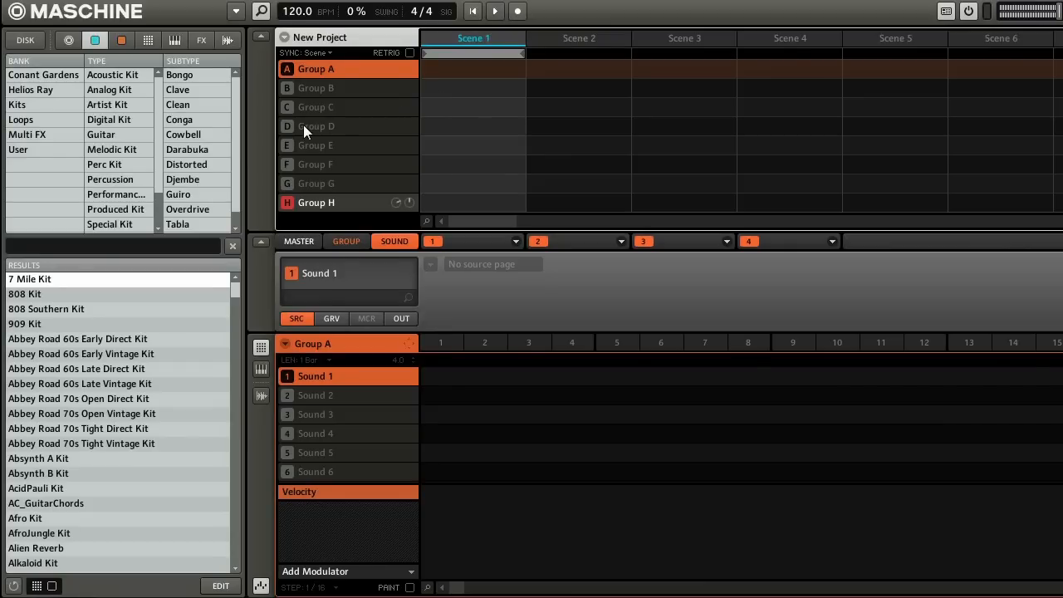
pyautogui.moveTo(630, 85)
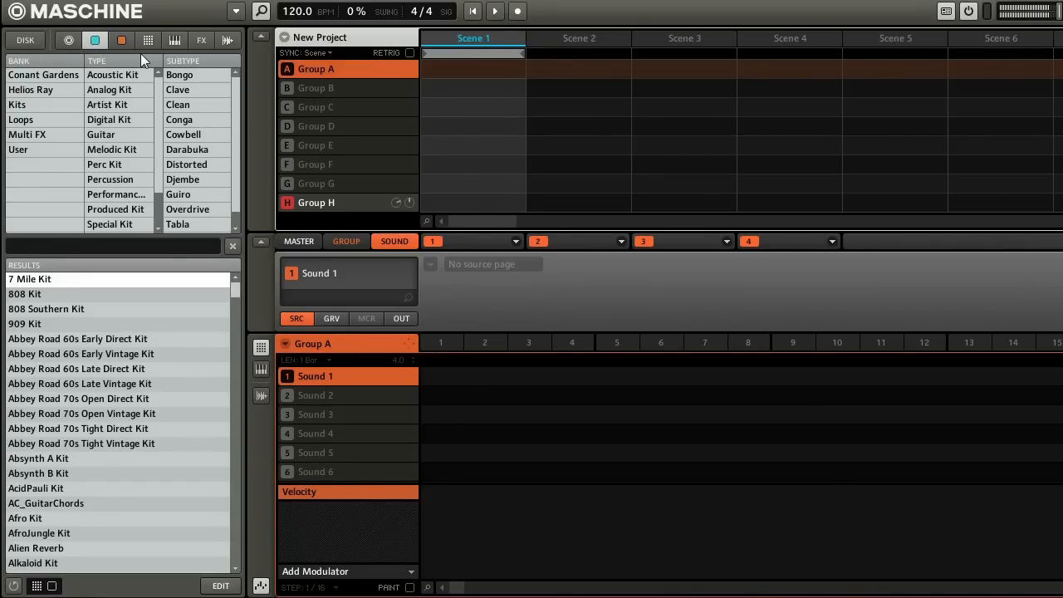
# Filter the browser to Absynth Synth Lead instrument presets and select Compuvox.
pyautogui.click(175, 40)
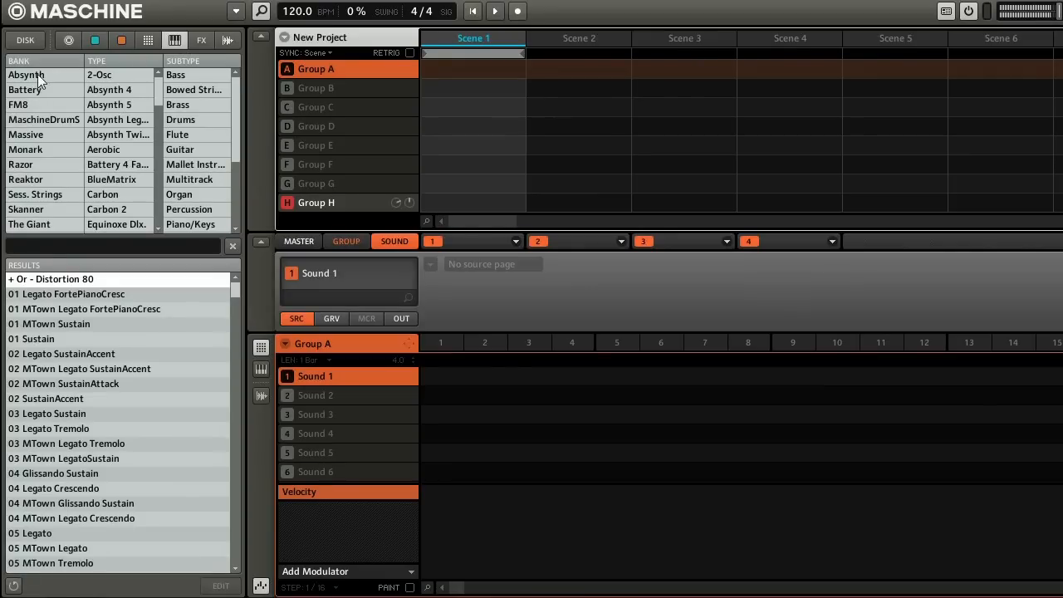
pyautogui.moveTo(29, 129)
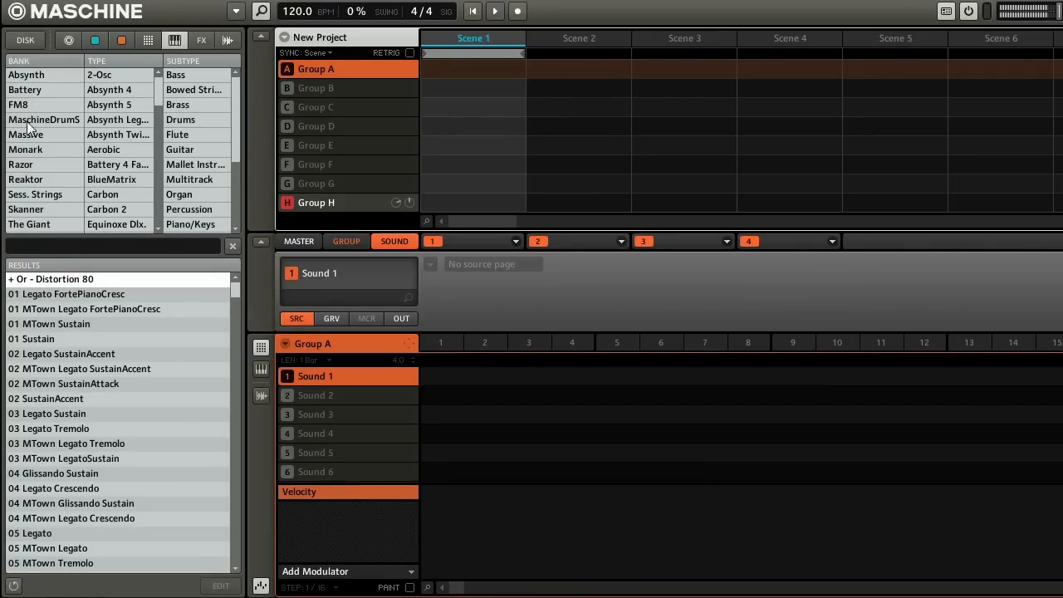
pyautogui.click(25, 90)
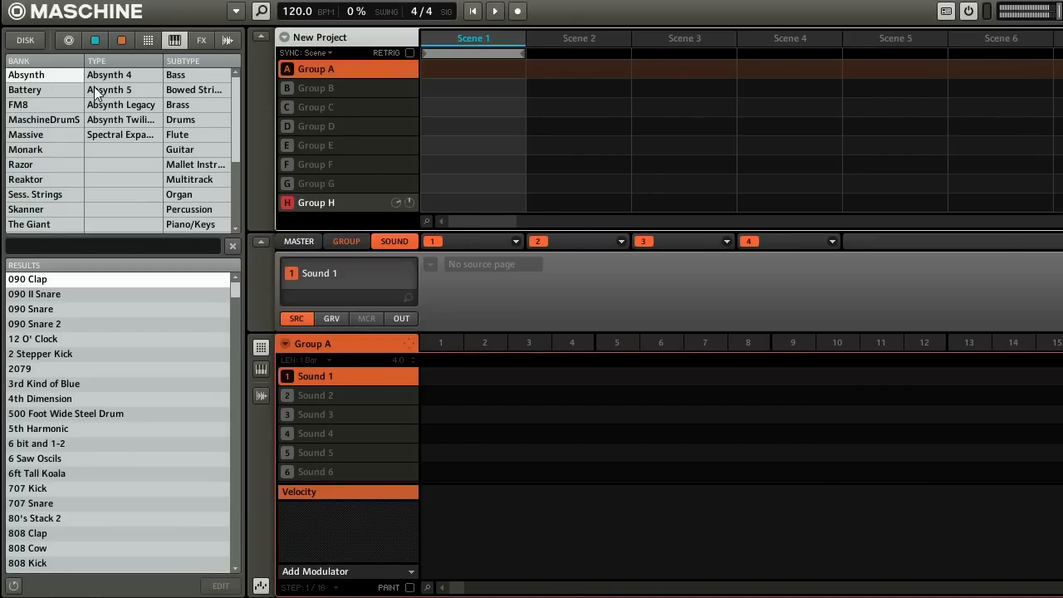
pyautogui.moveTo(45, 85)
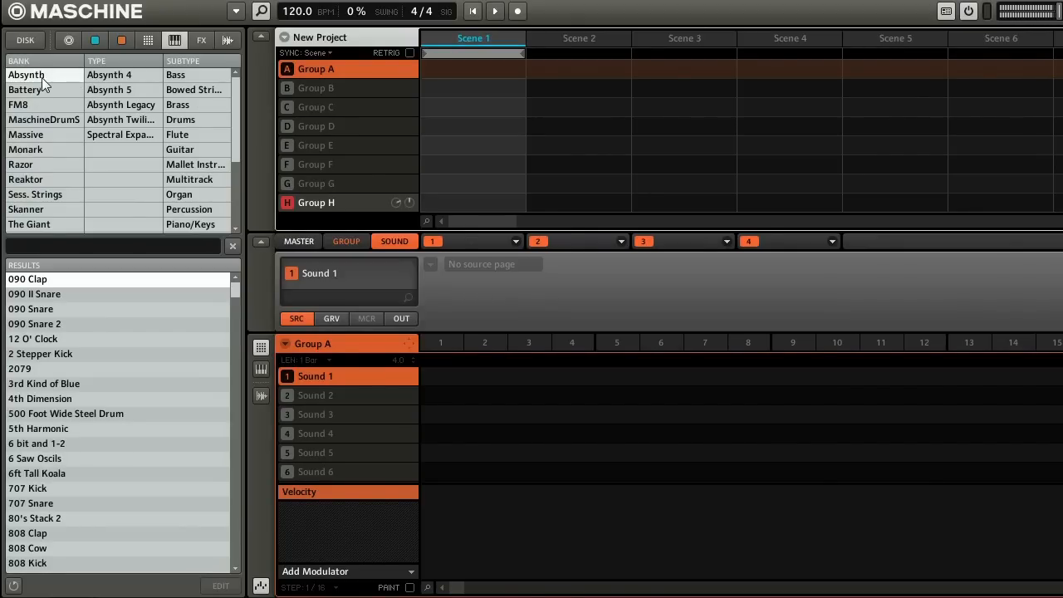
pyautogui.scroll(-3)
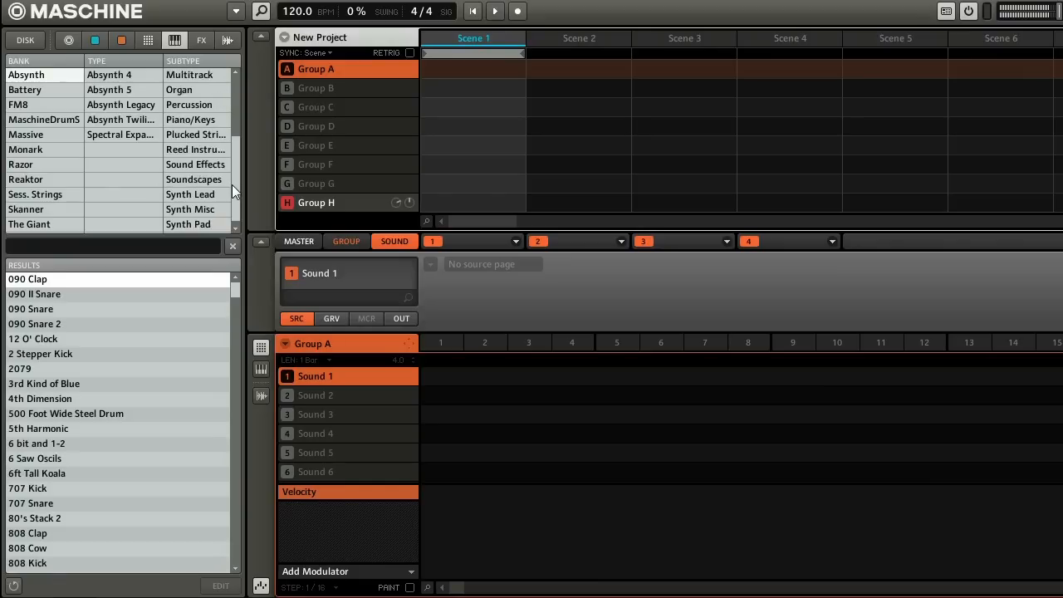
pyautogui.click(191, 179)
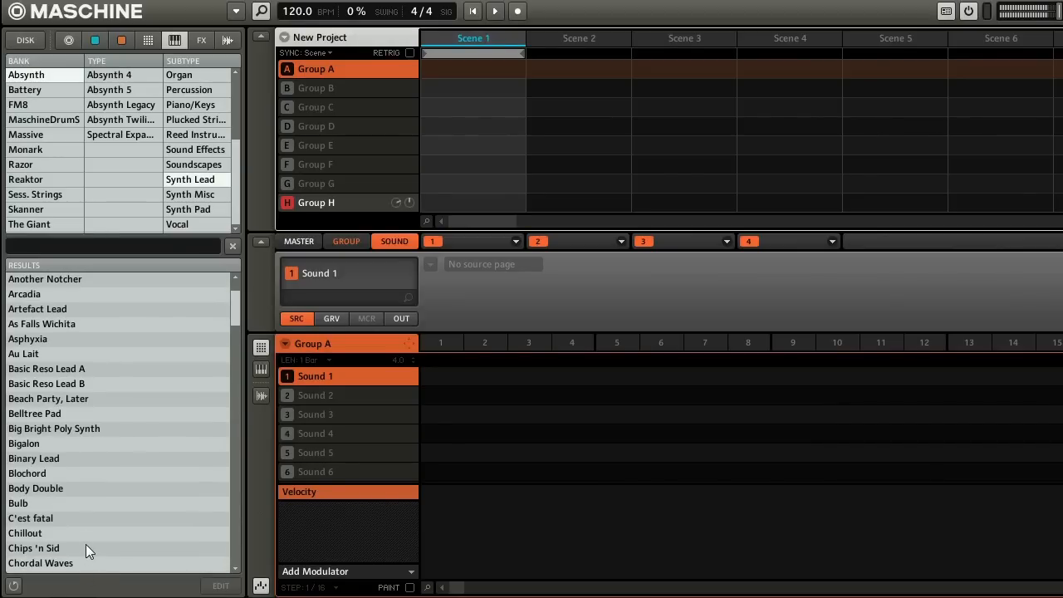
pyautogui.scroll(-3)
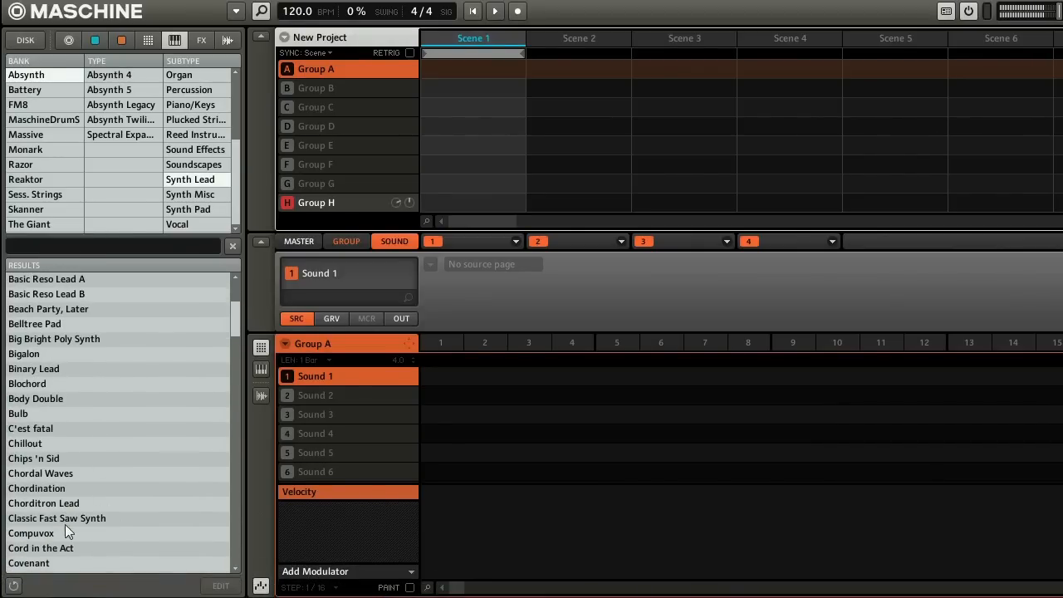
pyautogui.click(31, 532)
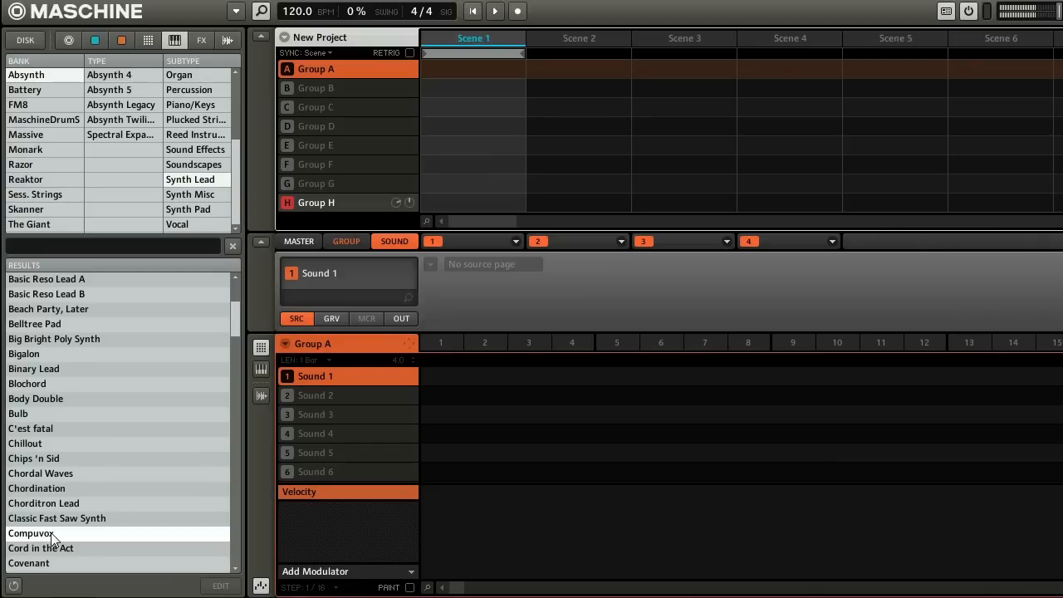
# Audition Compuvox, Cord in the Act, Dawn Of A Golden Sun and Death Fly on Sound 1.
pyautogui.doubleClick(32, 532)
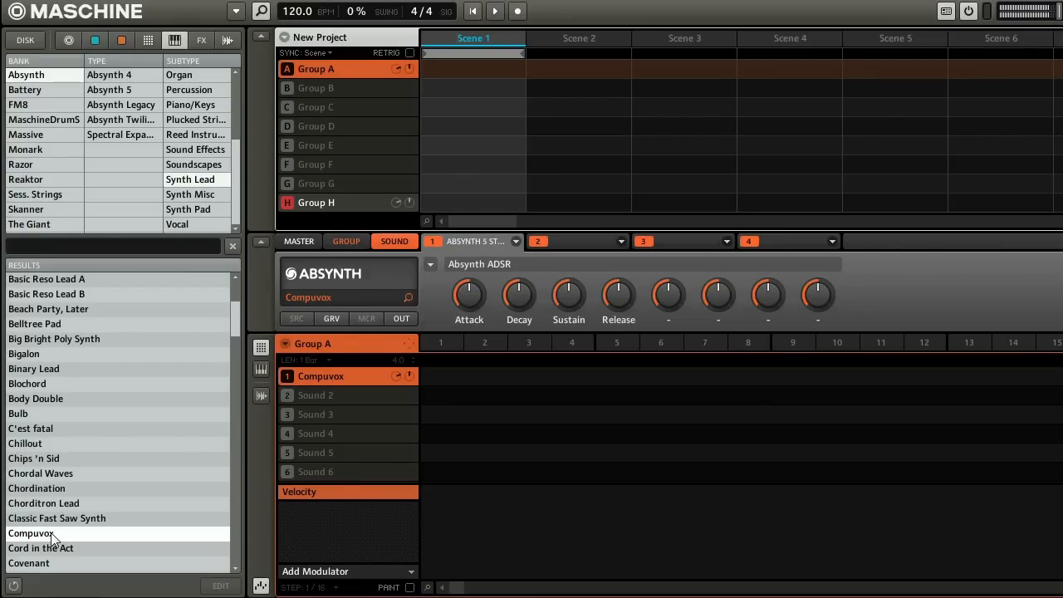
pyautogui.scroll(-3)
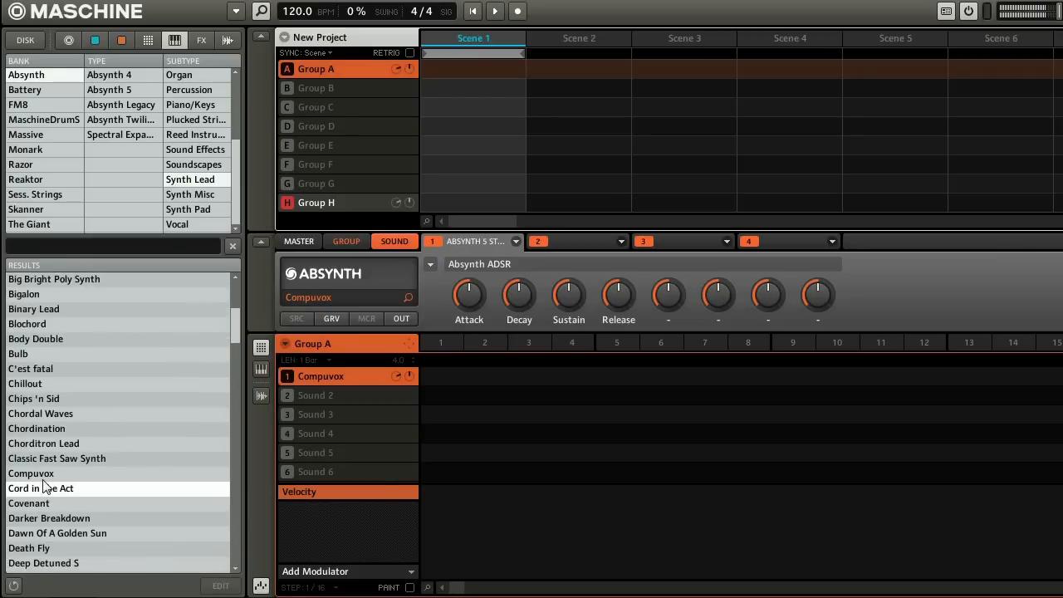
pyautogui.scroll(-3)
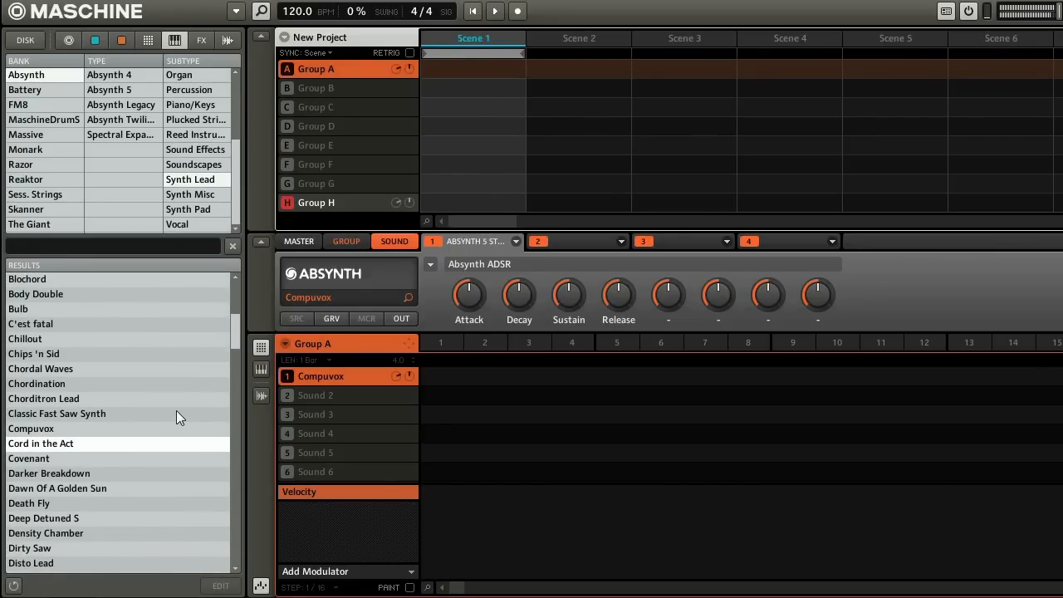
pyautogui.click(29, 458)
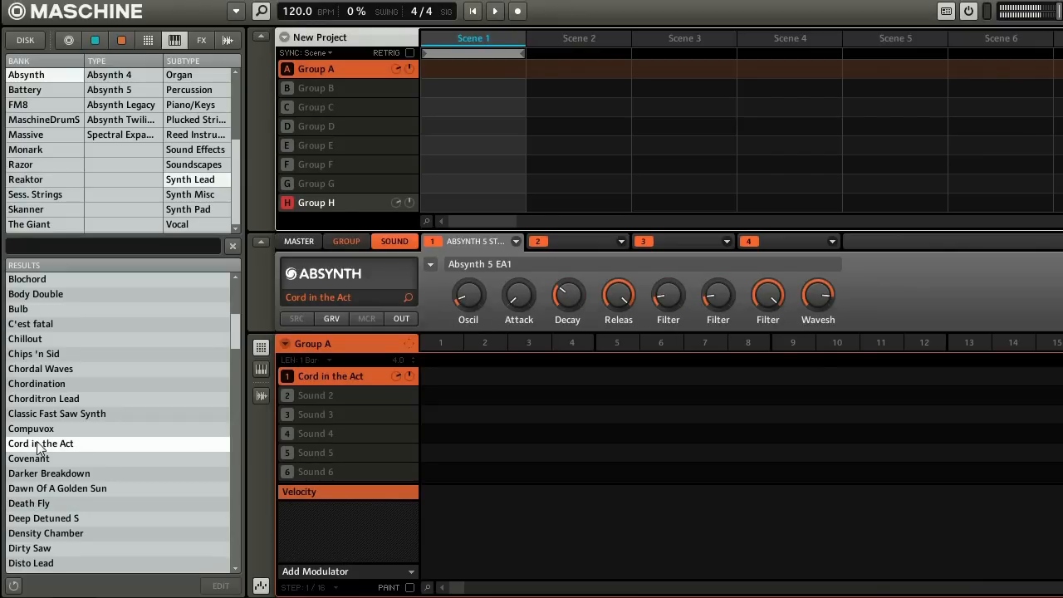
pyautogui.click(29, 457)
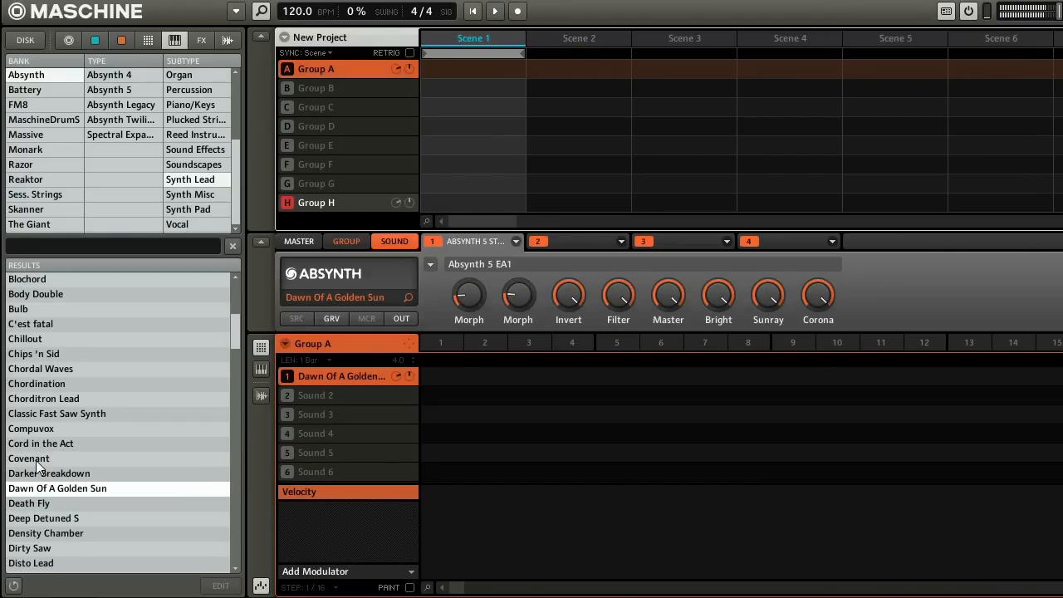
pyautogui.click(29, 503)
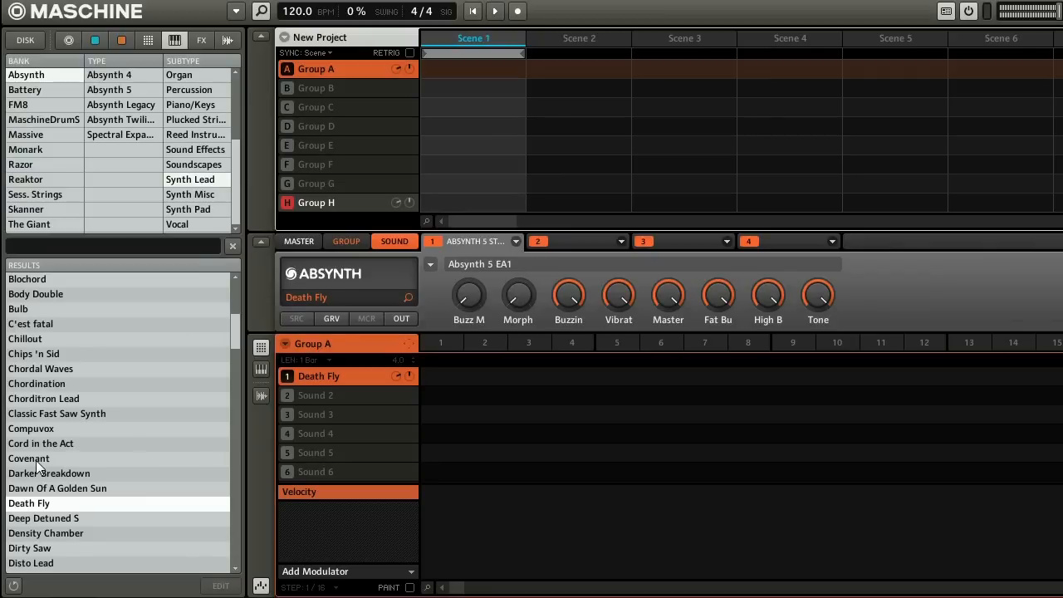
# Load the Absynth Ethnic Lead preset onto Sound 1 of Group A.
pyautogui.doubleClick(43, 518)
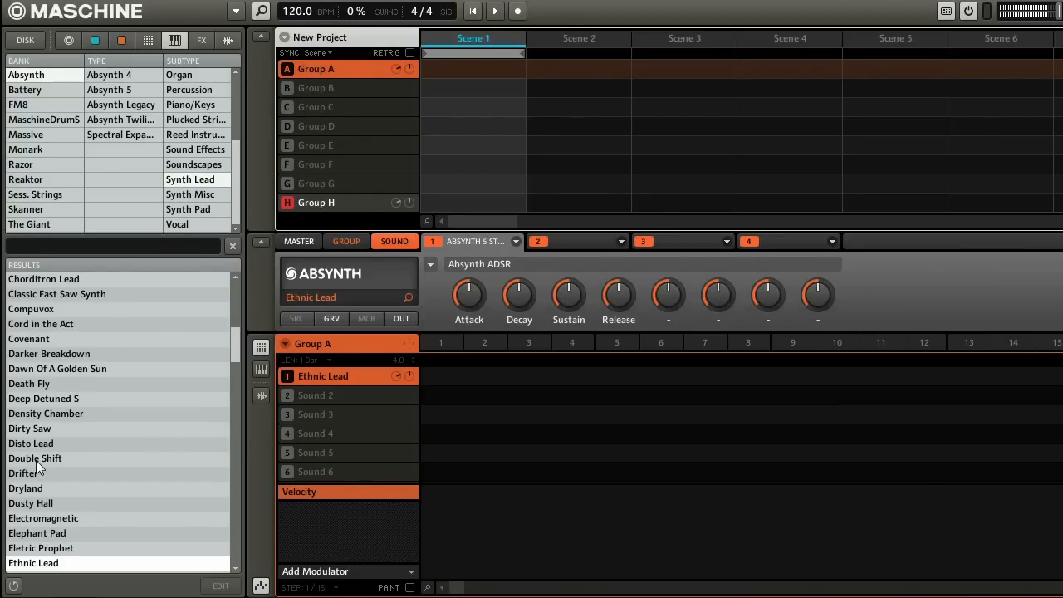
pyautogui.moveTo(460, 356)
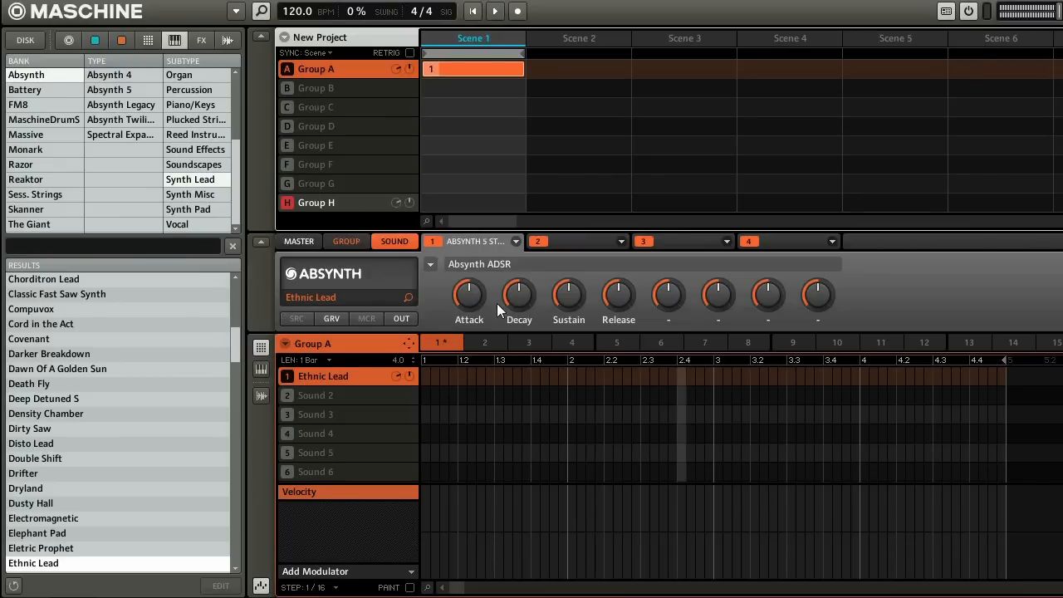
pyautogui.moveTo(362, 80)
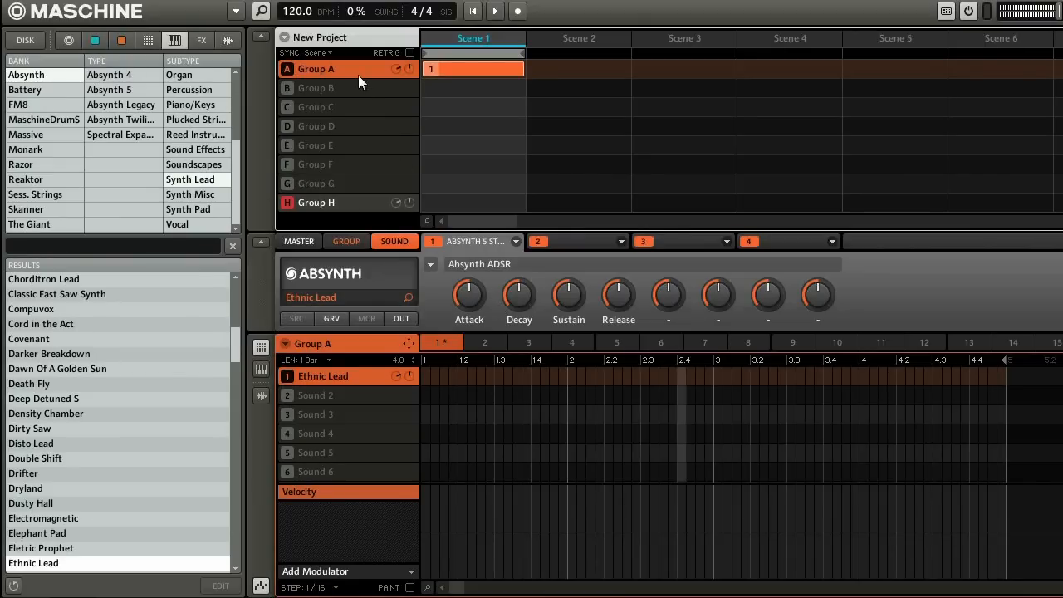
# Confirm in Preferences that the default pattern length is 16 beats.
pyautogui.click(21, 11)
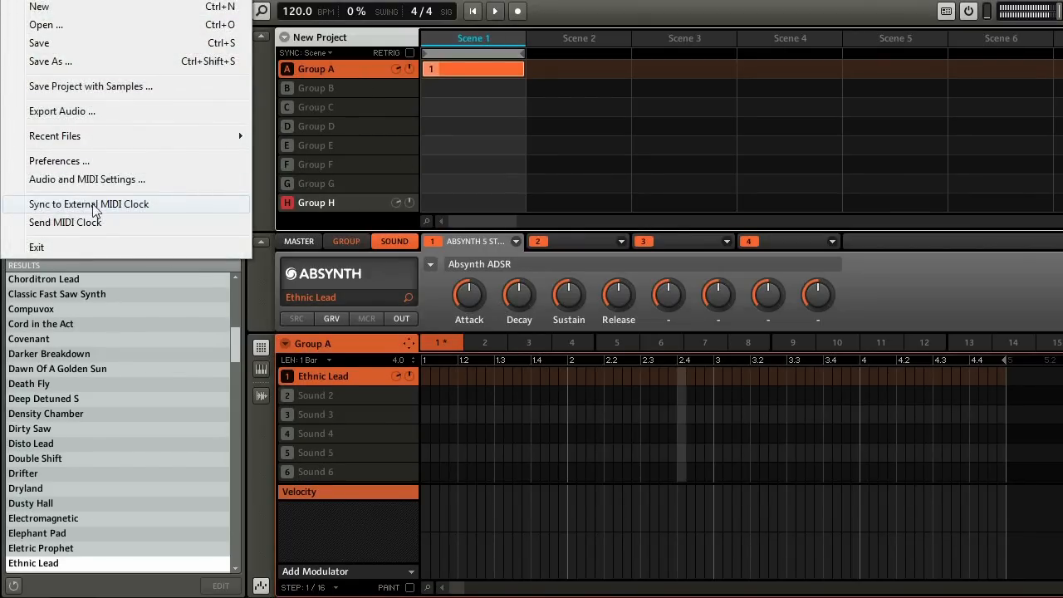
pyautogui.click(59, 160)
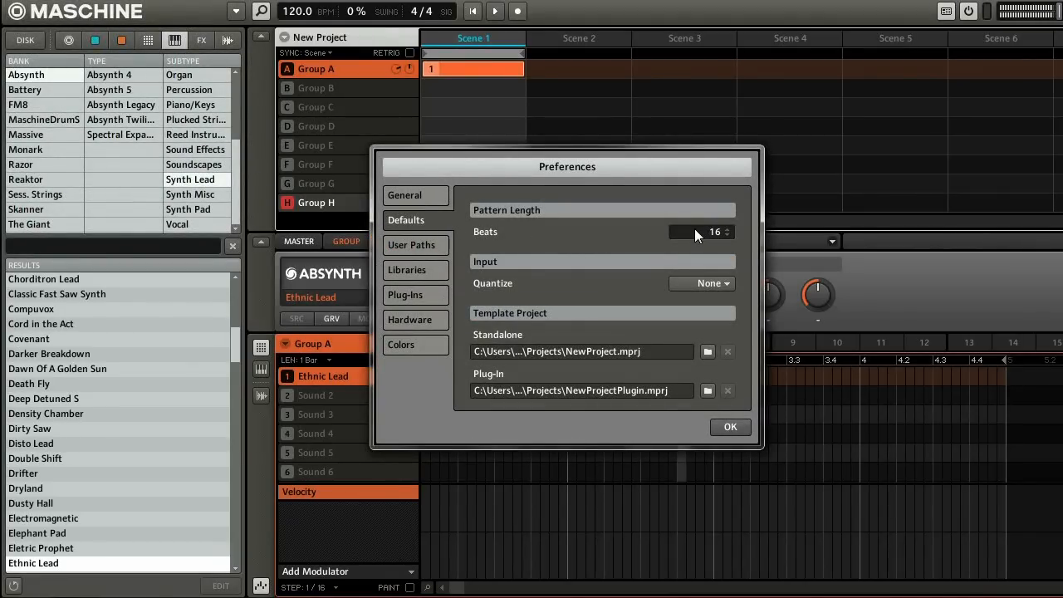
pyautogui.moveTo(710, 239)
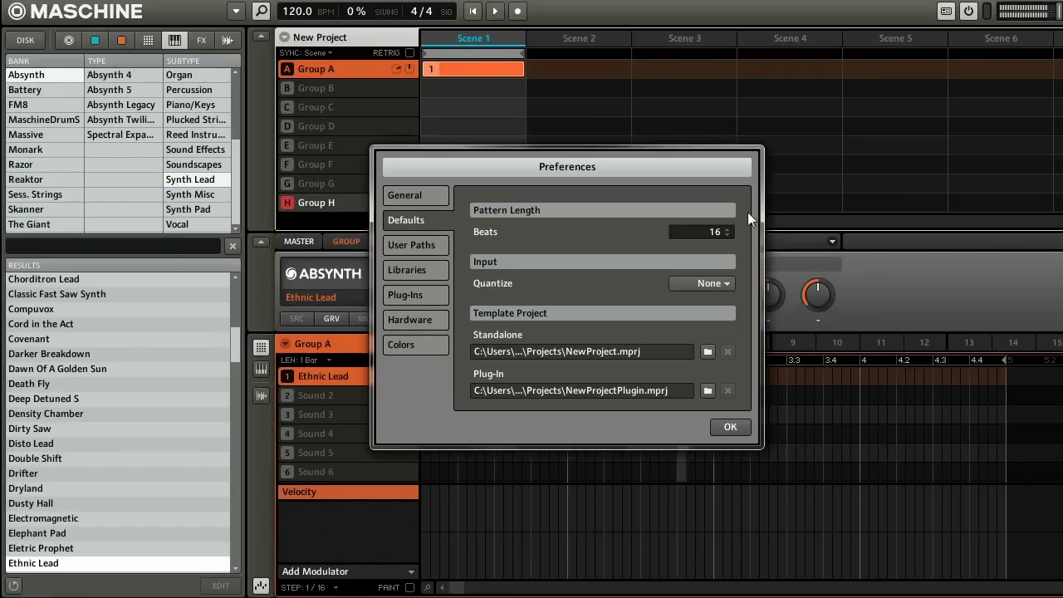
pyautogui.click(729, 426)
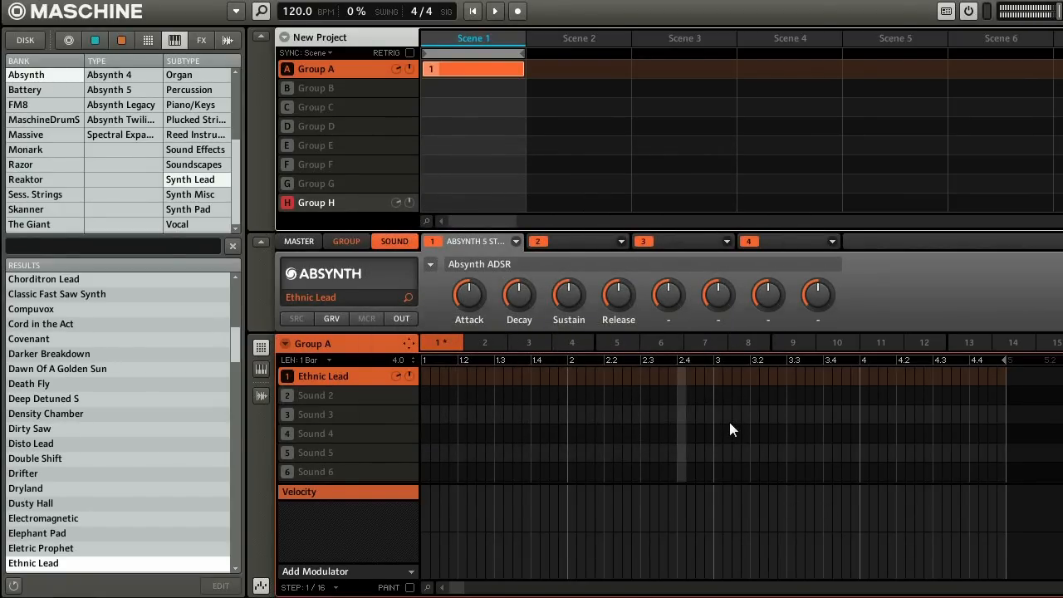
pyautogui.moveTo(454, 208)
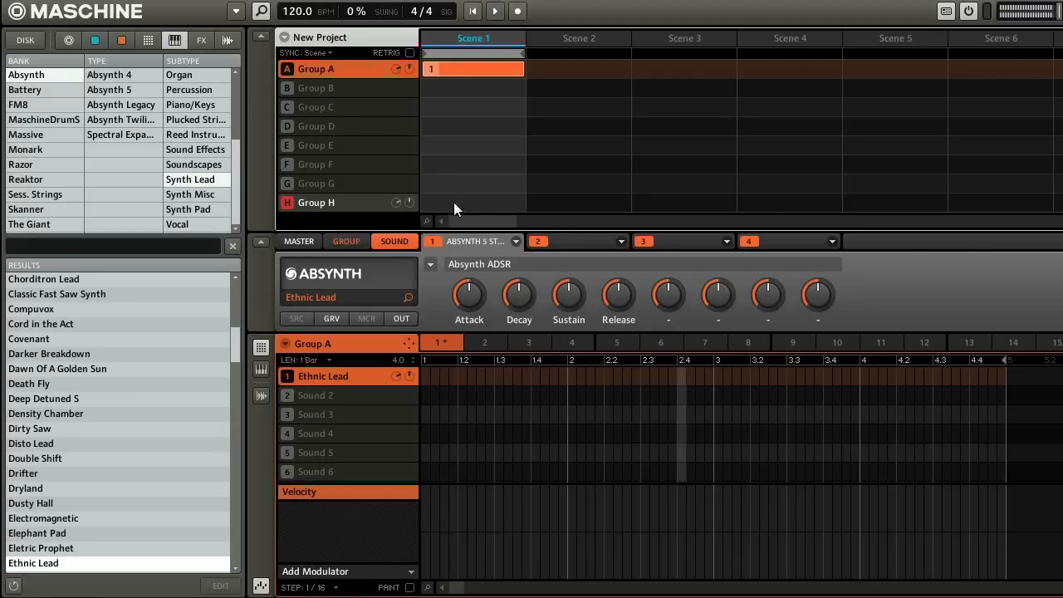
pyautogui.moveTo(424, 178)
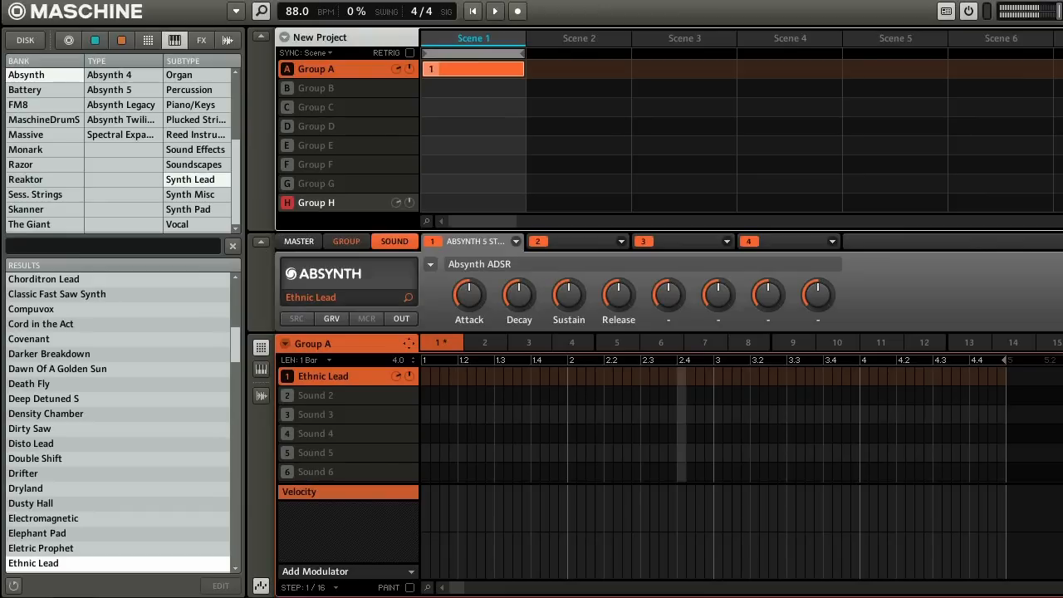
# Lower the project tempo in the header from 88 to 85 BPM.
pyautogui.moveTo(296, 10); pyautogui.dragTo(297, 4)
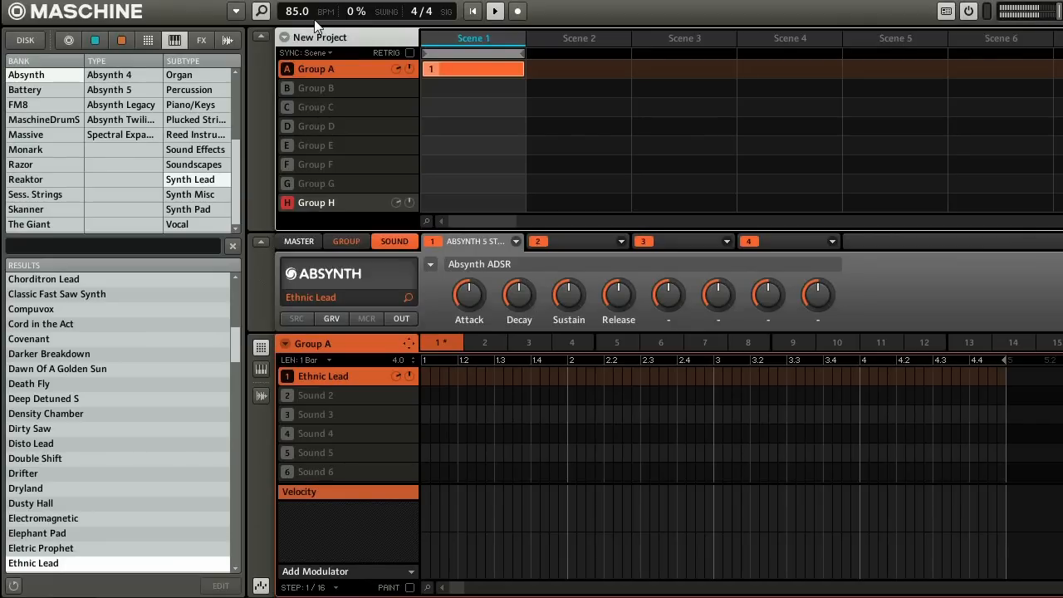
pyautogui.click(517, 11)
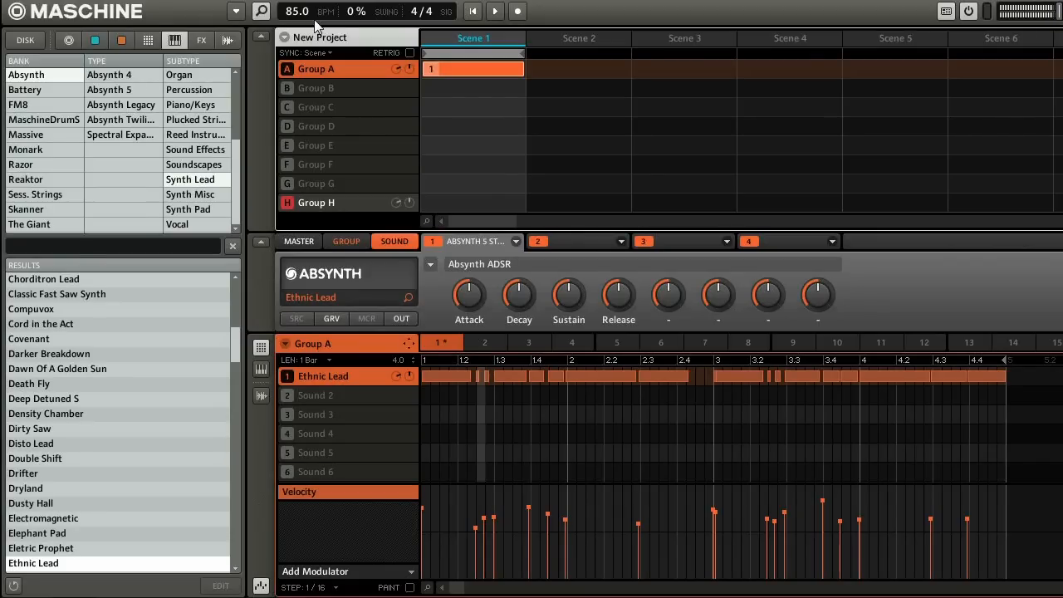
pyautogui.moveTo(461, 340)
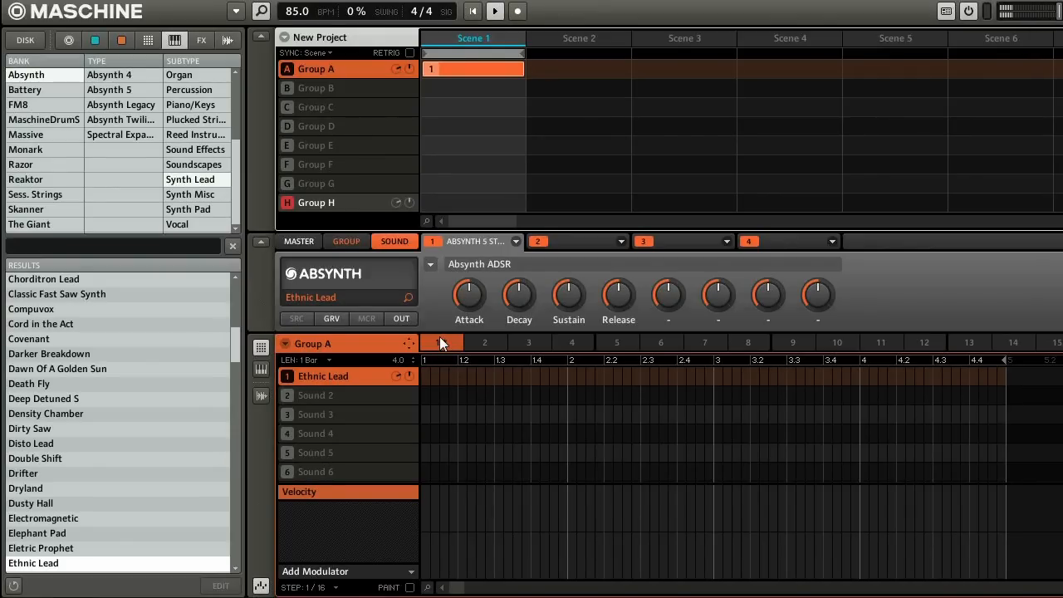
# Record a fresh Ethnic Lead melody take into Pattern 1.
pyautogui.click(517, 11)
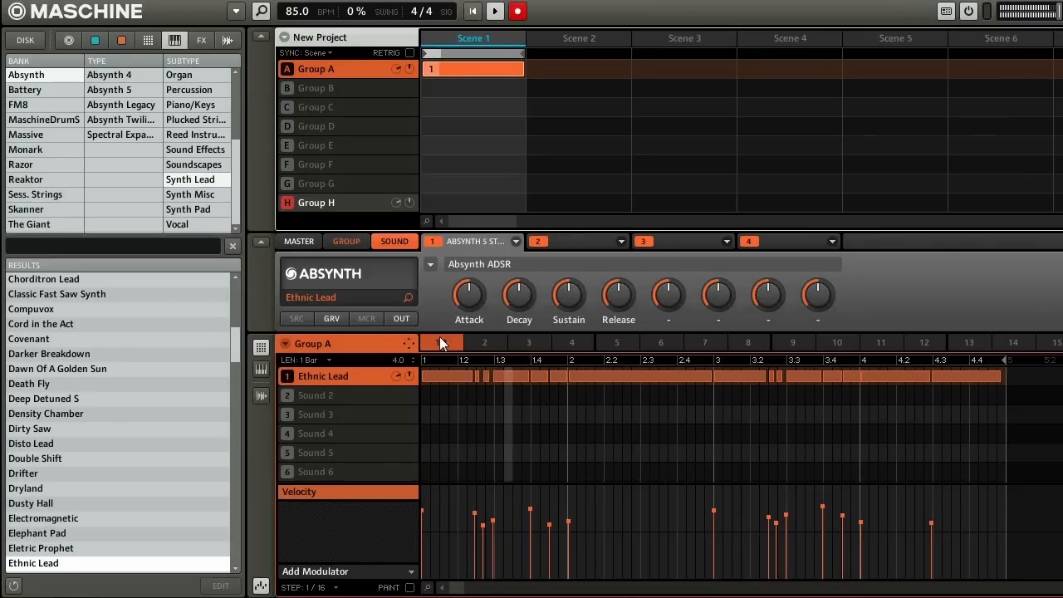
pyautogui.click(495, 11)
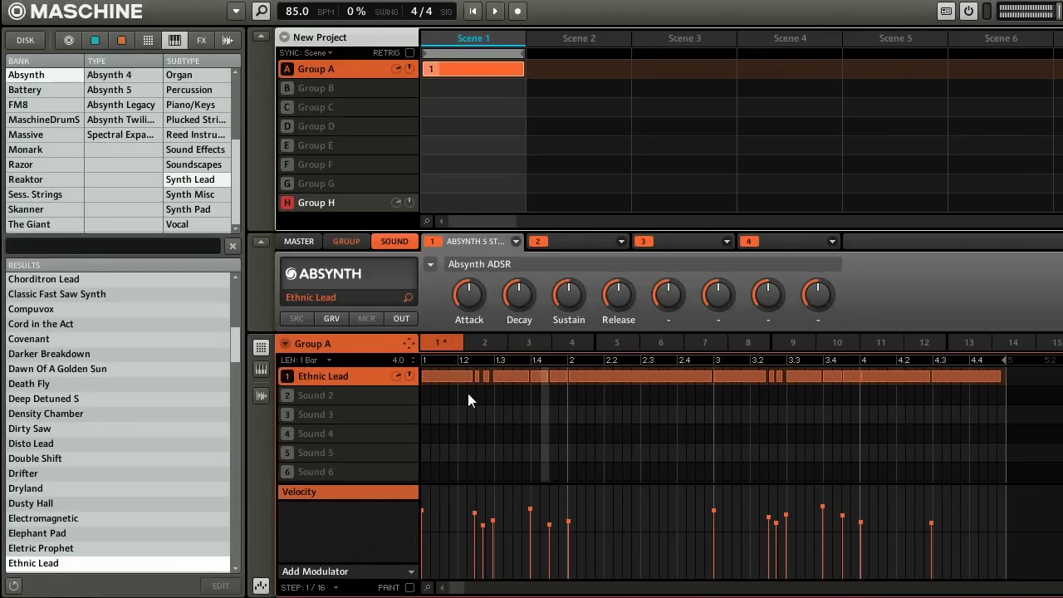
pyautogui.moveTo(511, 395)
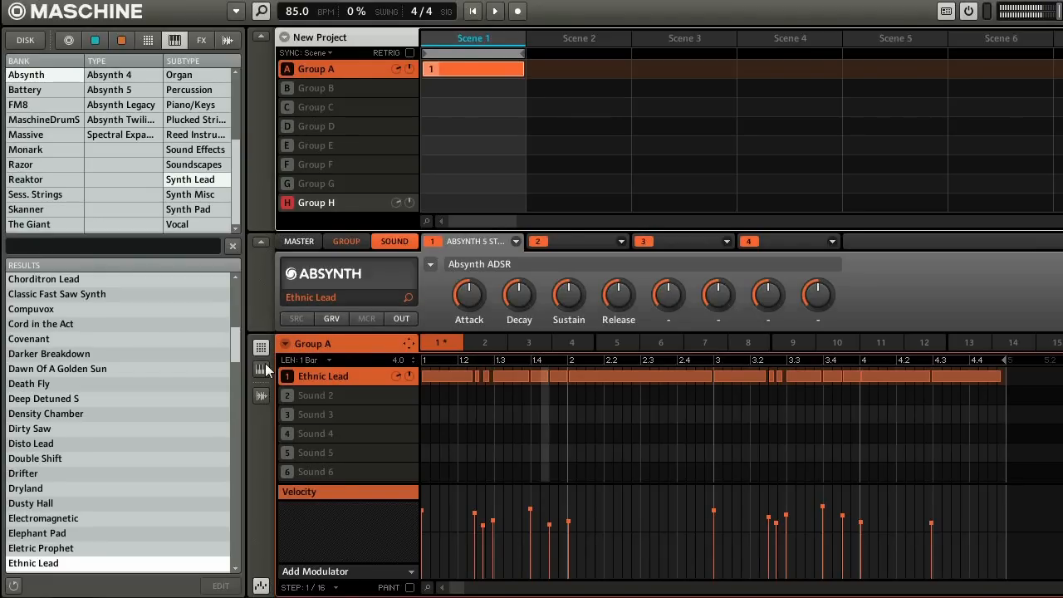
pyautogui.moveTo(363, 394)
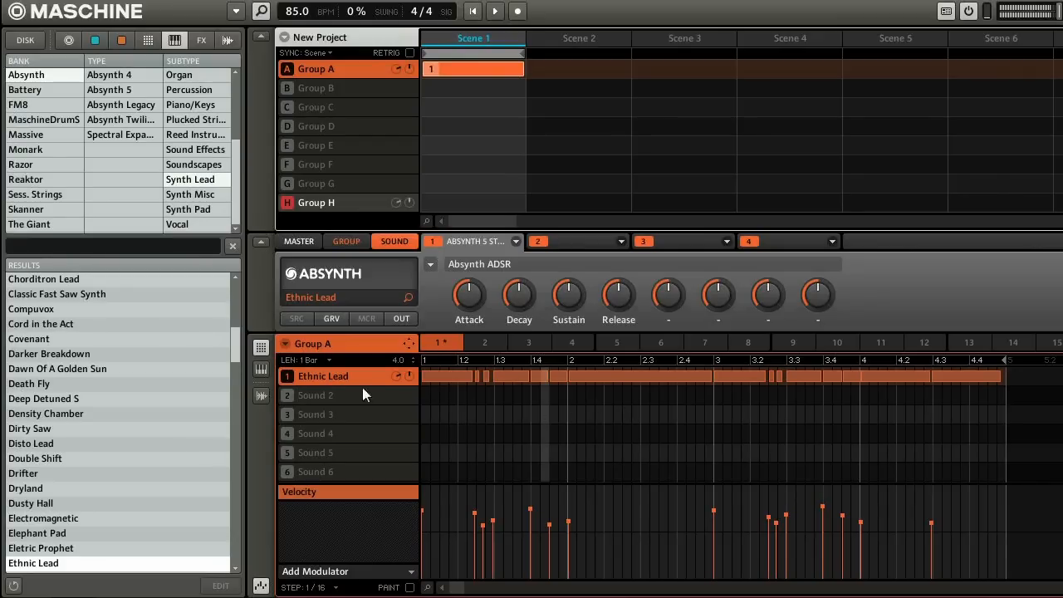
# Switch the pattern editor to Keyboard view to show the lead notes by pitch.
pyautogui.click(261, 368)
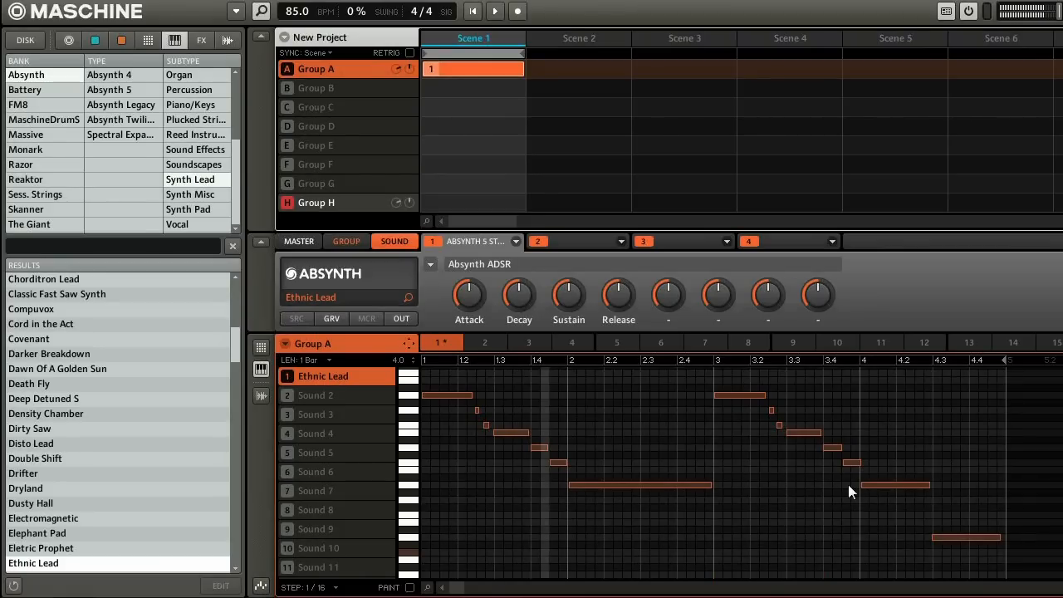
pyautogui.moveTo(647, 461)
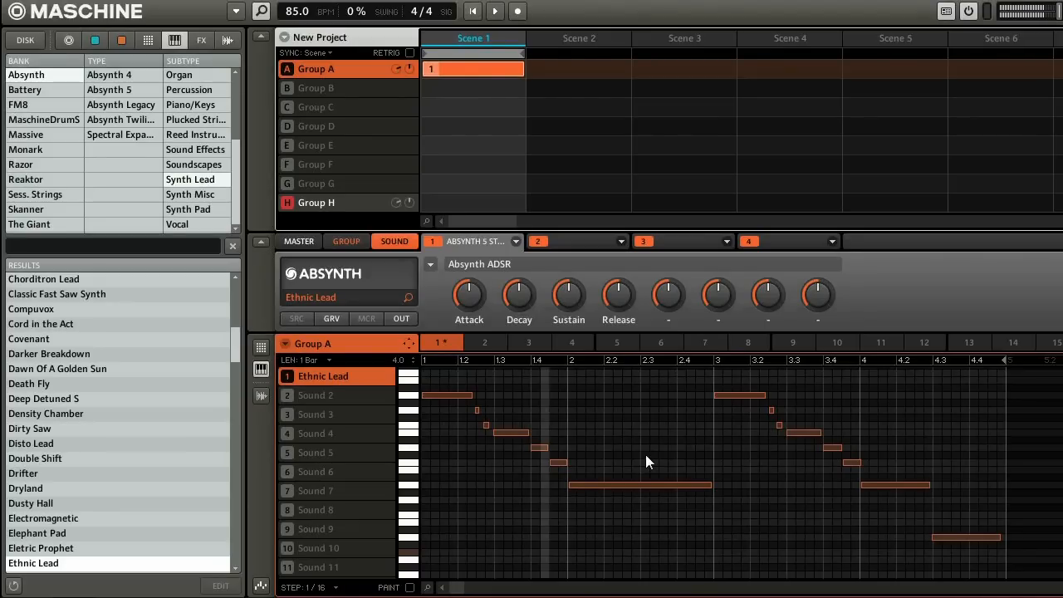
pyautogui.moveTo(801, 462)
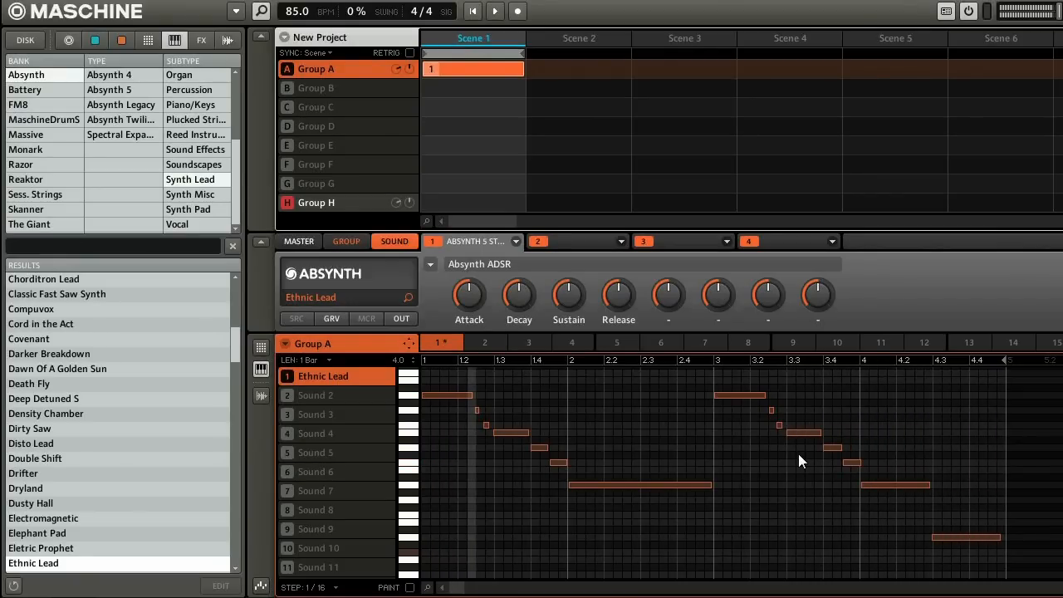
pyautogui.moveTo(988, 555)
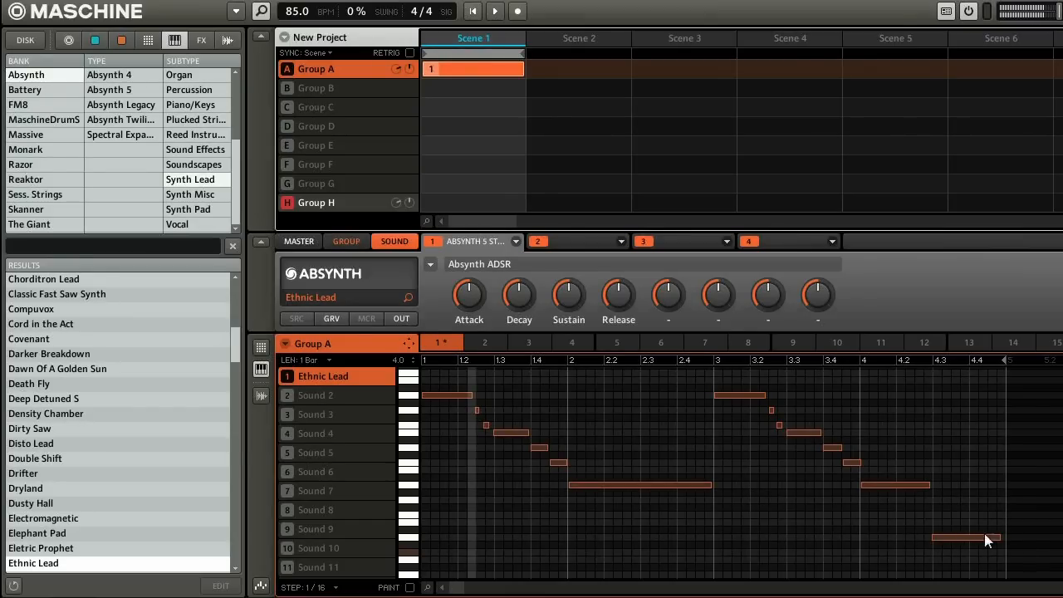
pyautogui.moveTo(478, 591)
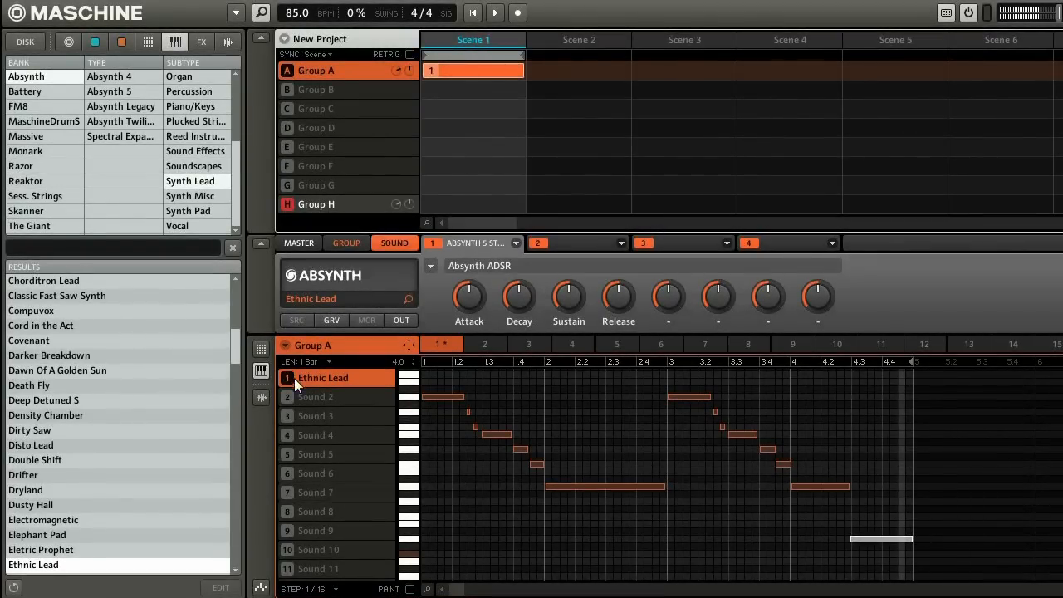
# Select Sound 2 and browse the mallet-instrument results for Crystal Bells.
pyautogui.click(315, 397)
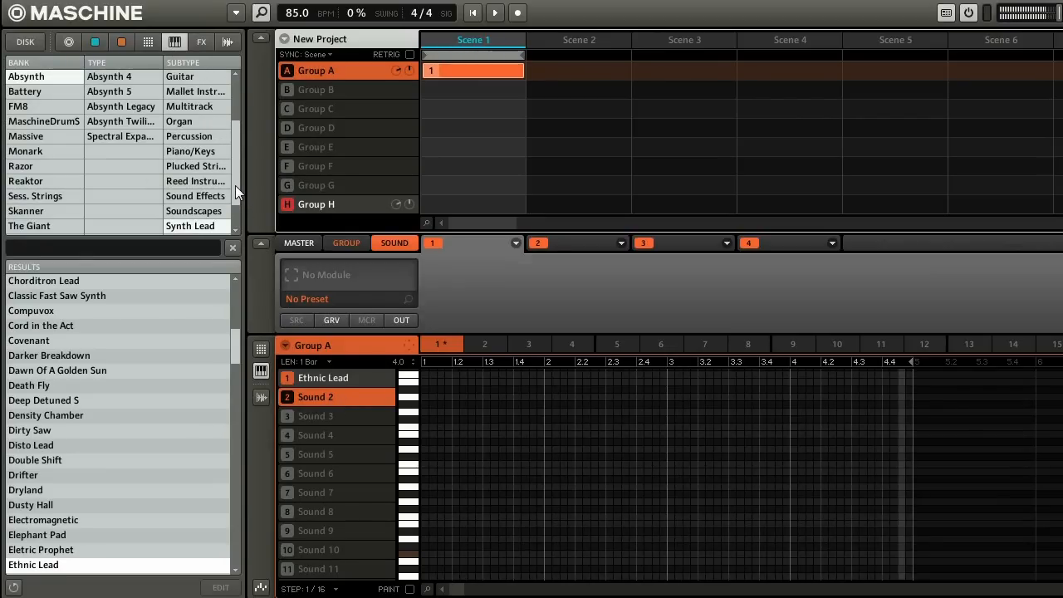
pyautogui.scroll(3)
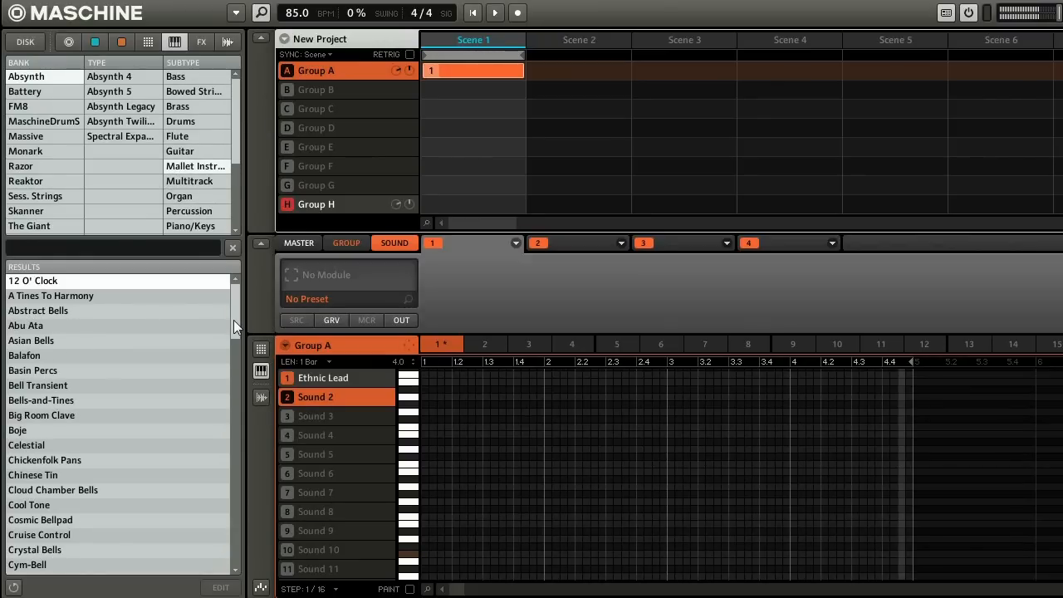
pyautogui.scroll(-3)
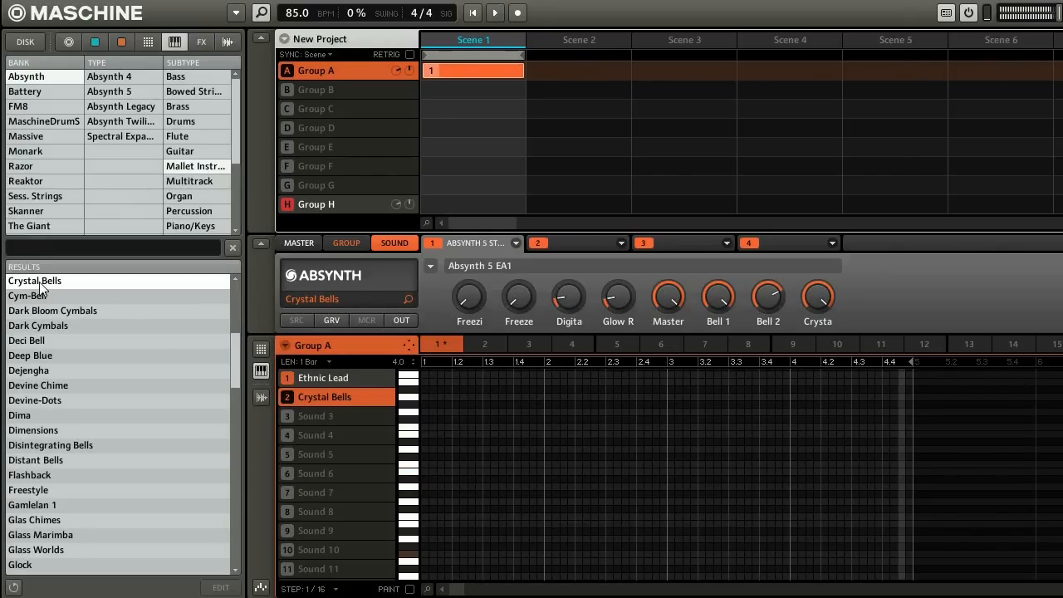
# Audition Deci Bell, then load Dimensions onto Sound 2.
pyautogui.click(28, 295)
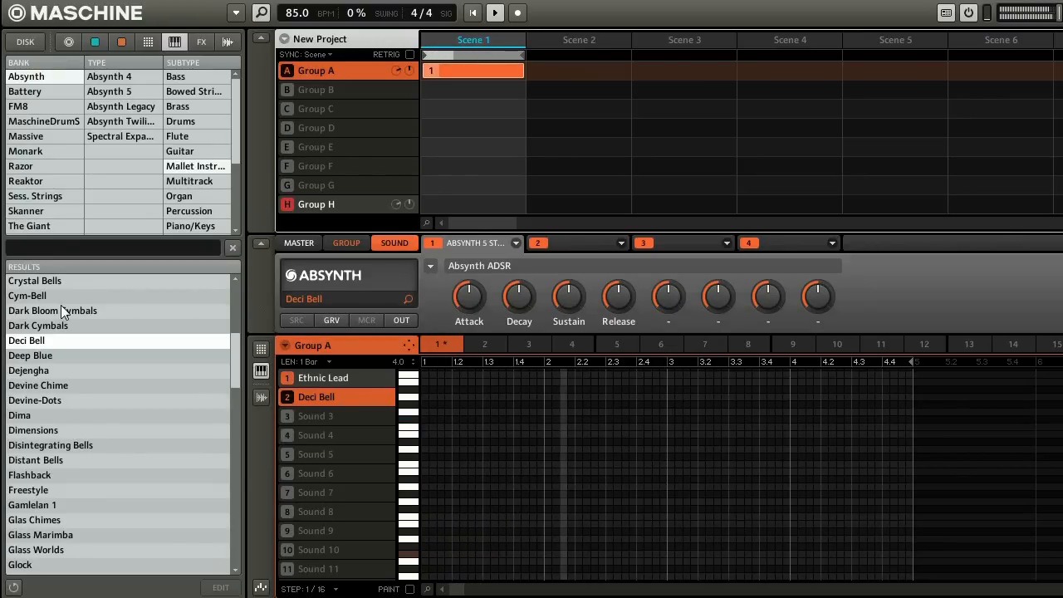
pyautogui.click(30, 356)
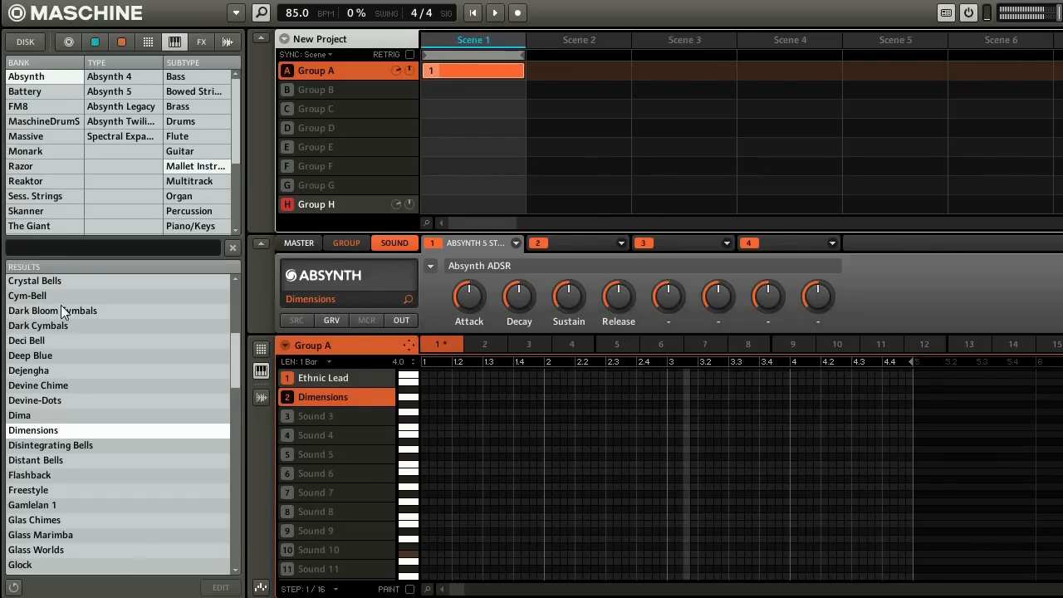
# Load the Absynth Disintegrating Bells preset onto Sound 2, replacing Dimensions.
pyautogui.doubleClick(50, 444)
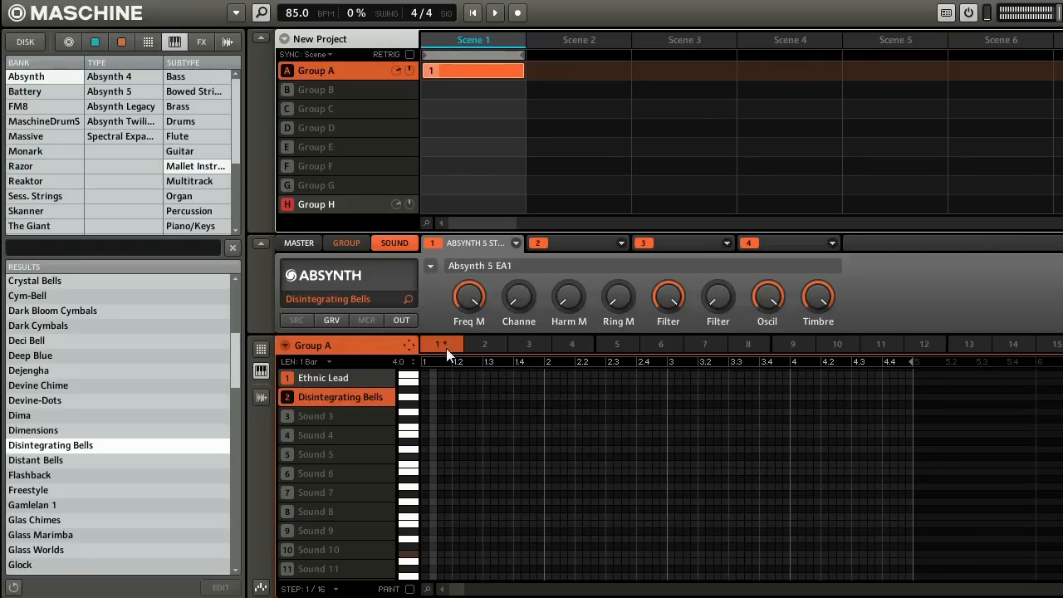
pyautogui.moveTo(438, 351)
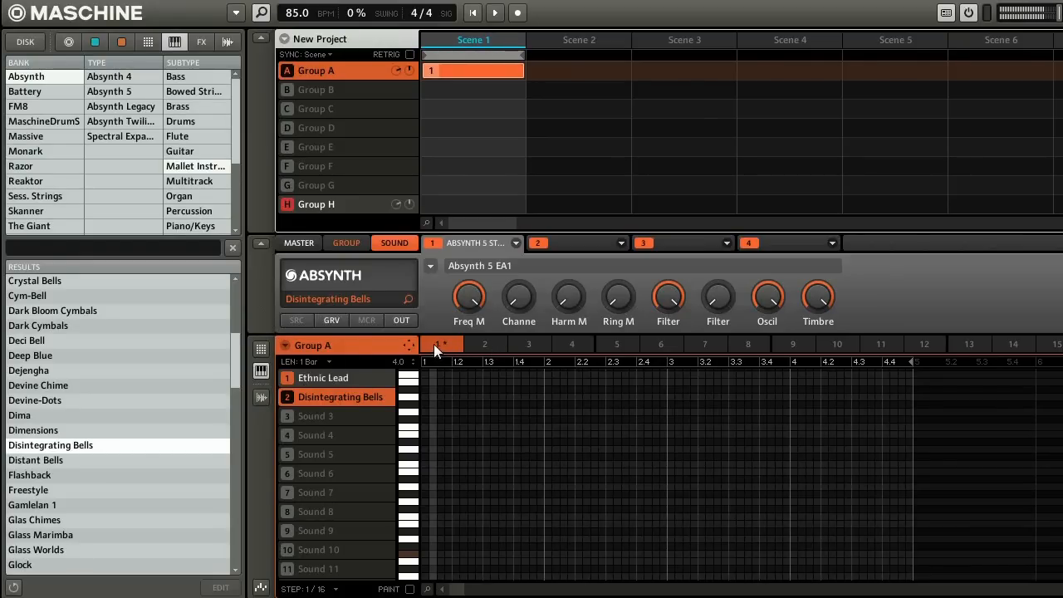
# Create an empty Pattern 2 for Group A in the pattern slot area, used by Scene 1.
pyautogui.rightClick(436, 347)
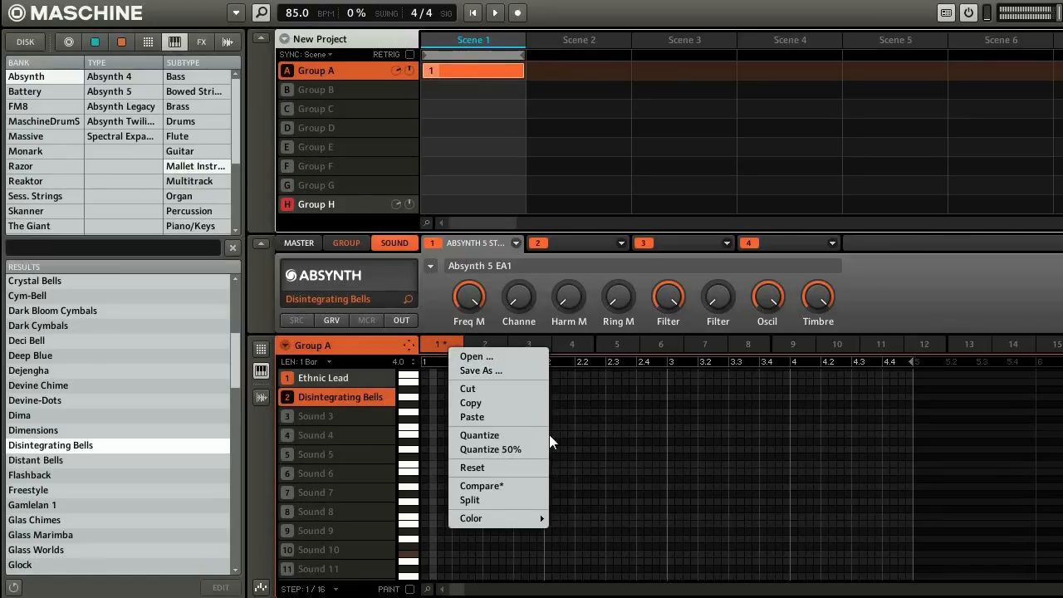
pyautogui.rightClick(484, 344)
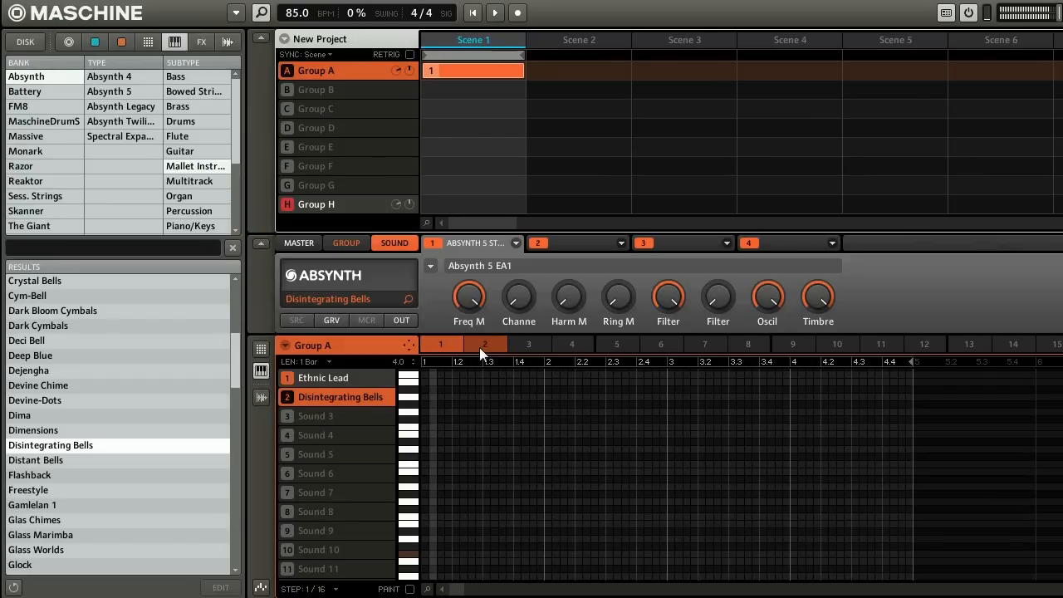
pyautogui.click(484, 344)
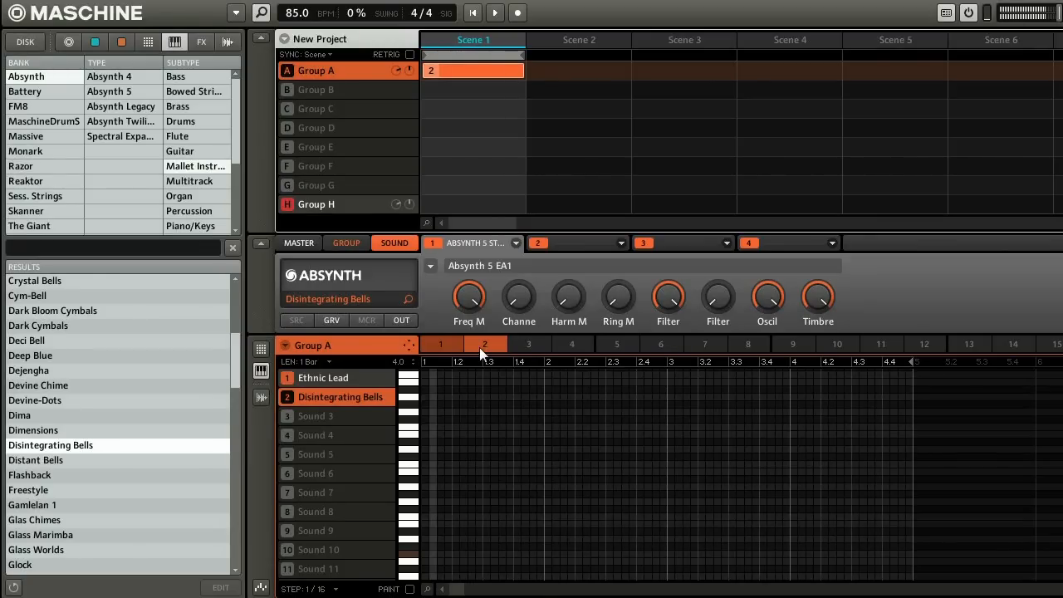
pyautogui.moveTo(496, 353)
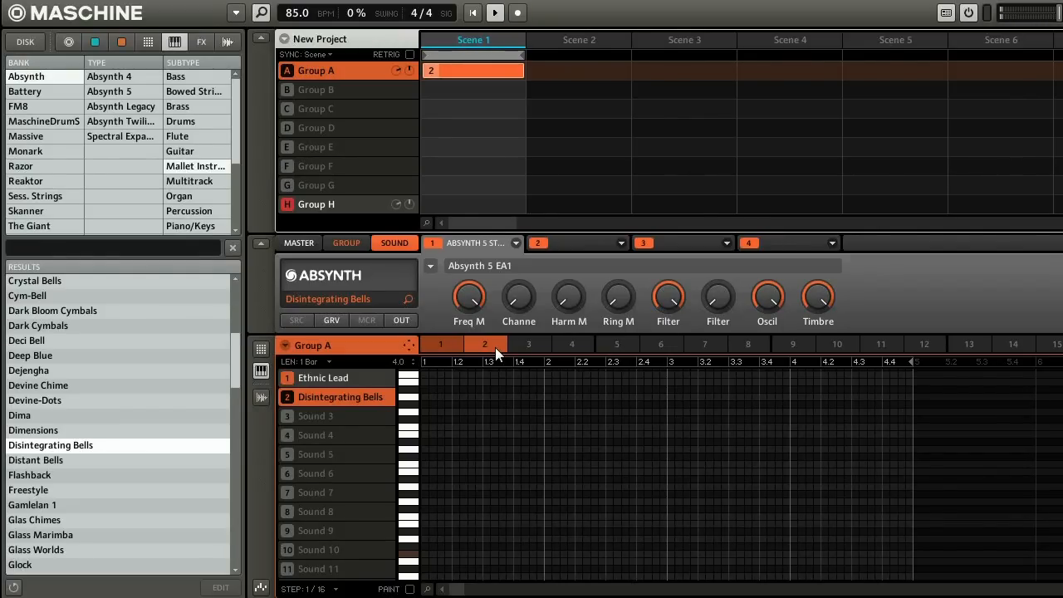
# Record a scattered Disintegrating Bells melody into Pattern 2 at 85 BPM.
pyautogui.click(517, 13)
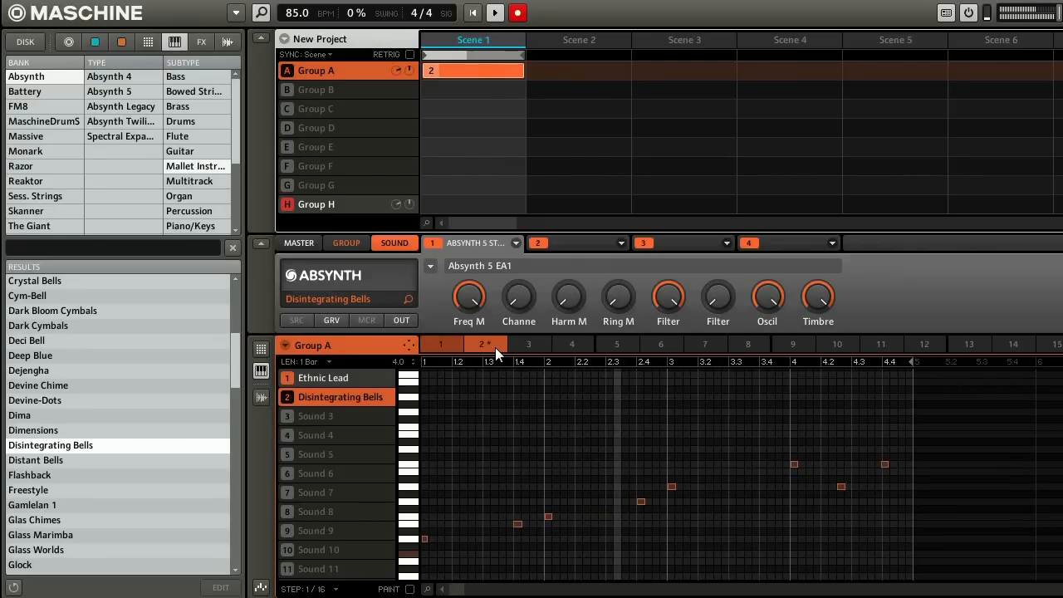
pyautogui.click(518, 12)
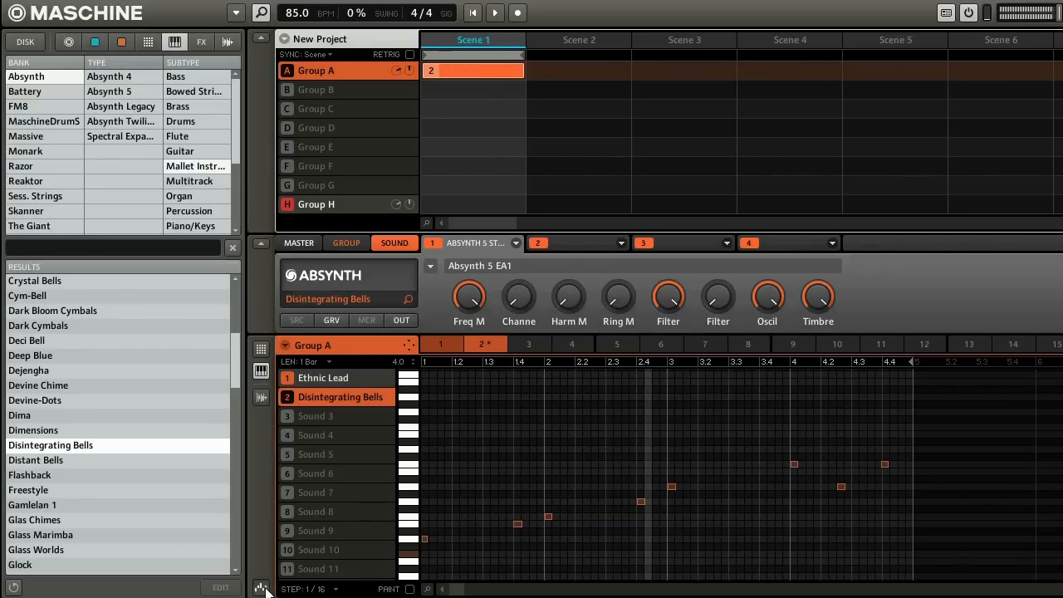
# Show the velocity lane beneath the Disintegrating Bells notes in Pattern 2.
pyautogui.click(261, 587)
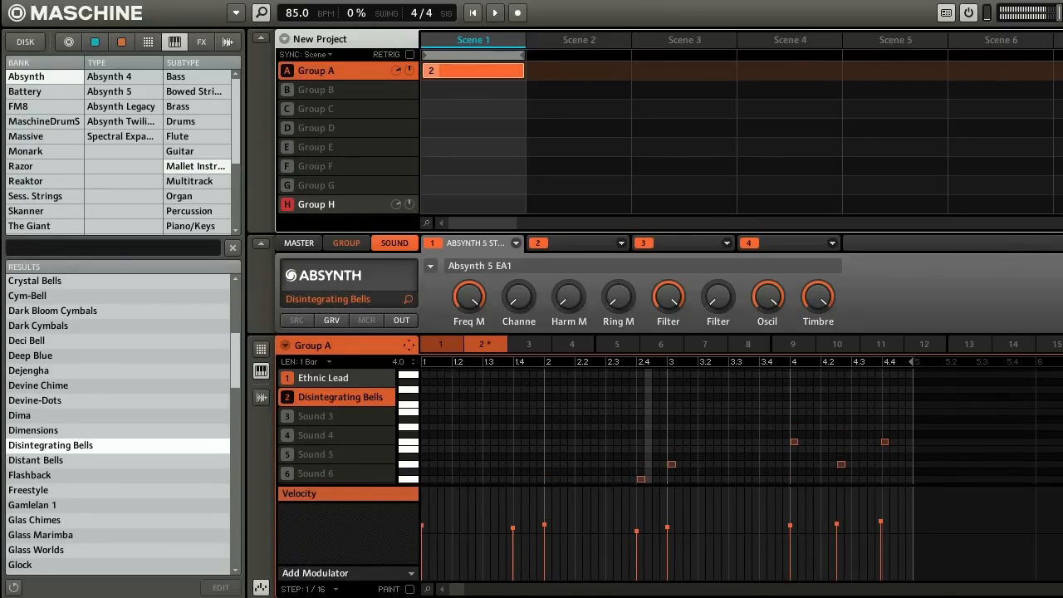
pyautogui.moveTo(485, 120)
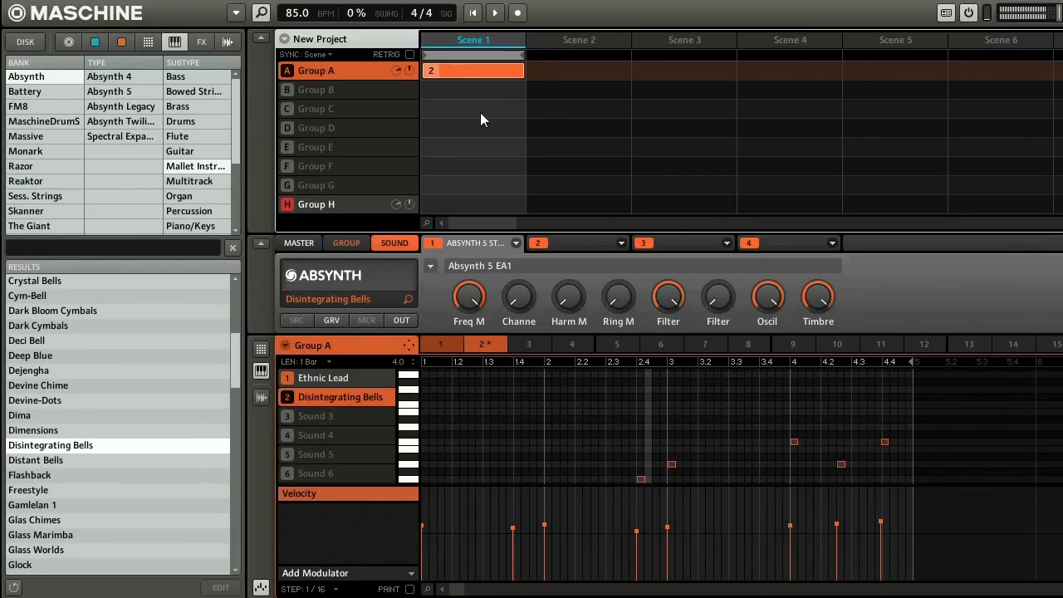
pyautogui.moveTo(371, 99)
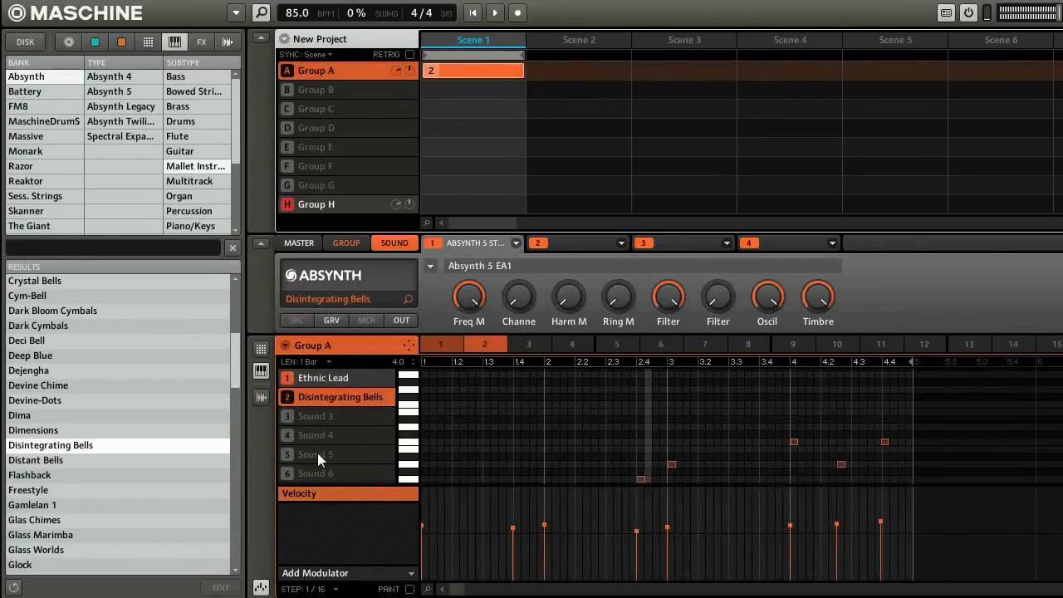
pyautogui.moveTo(344, 94)
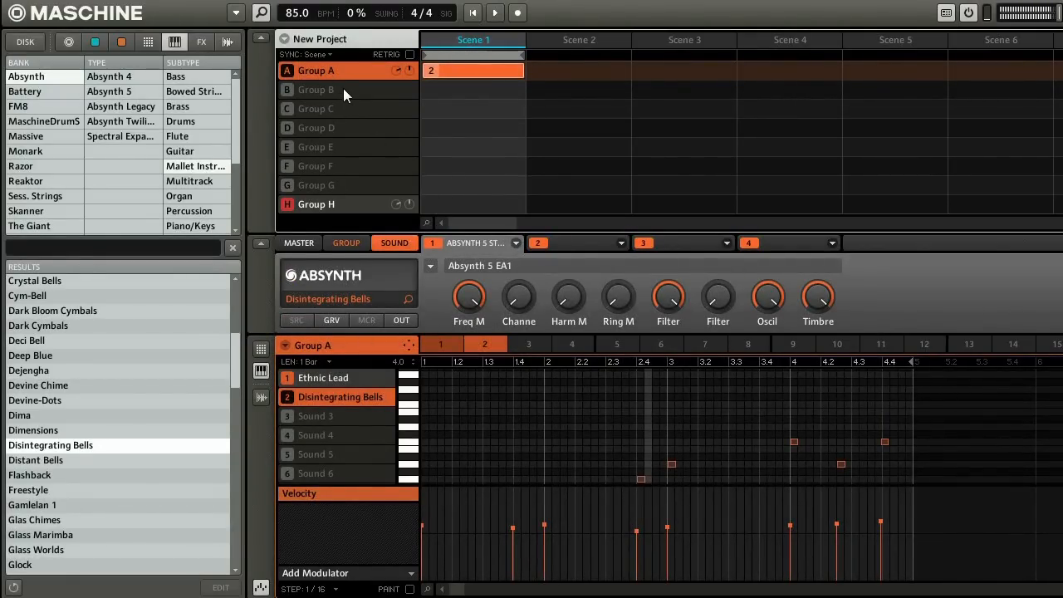
# Switch to Group B and load the Absynth Bowed Piano preset onto Sound 1.
pyautogui.click(316, 88)
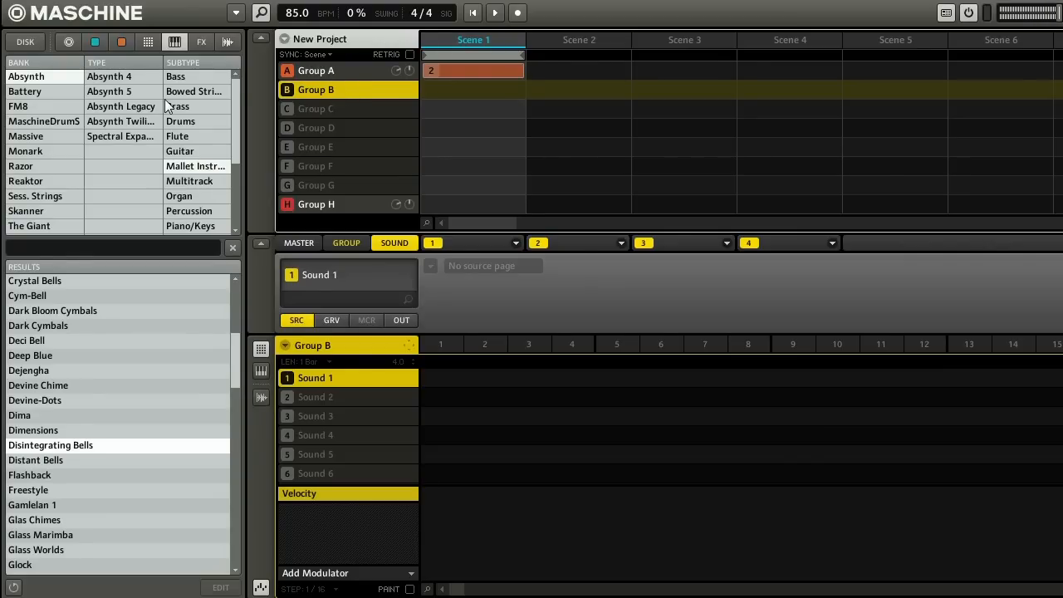
pyautogui.moveTo(244, 128)
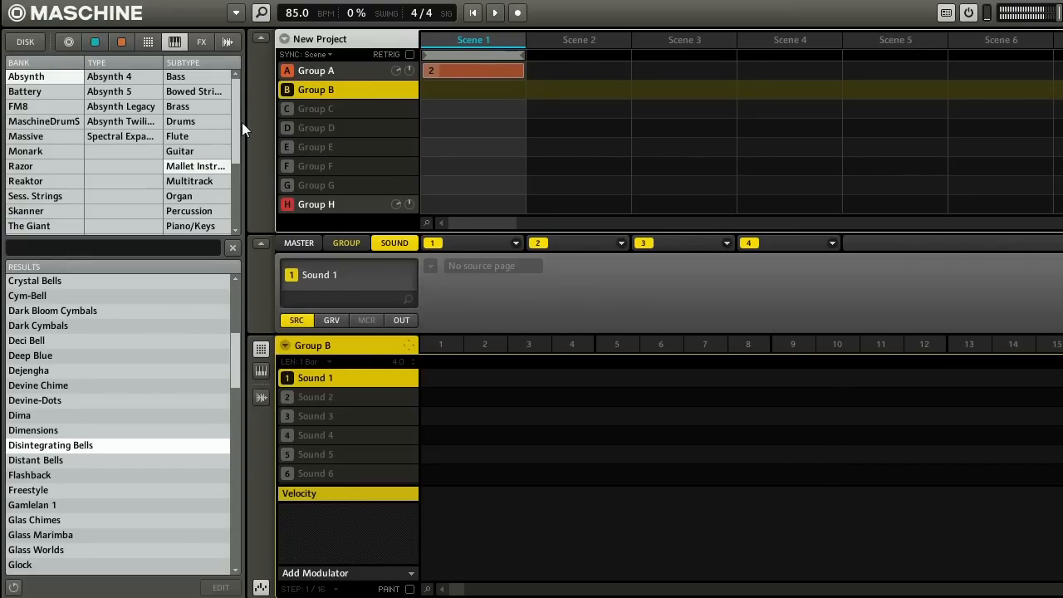
pyautogui.moveTo(363, 115)
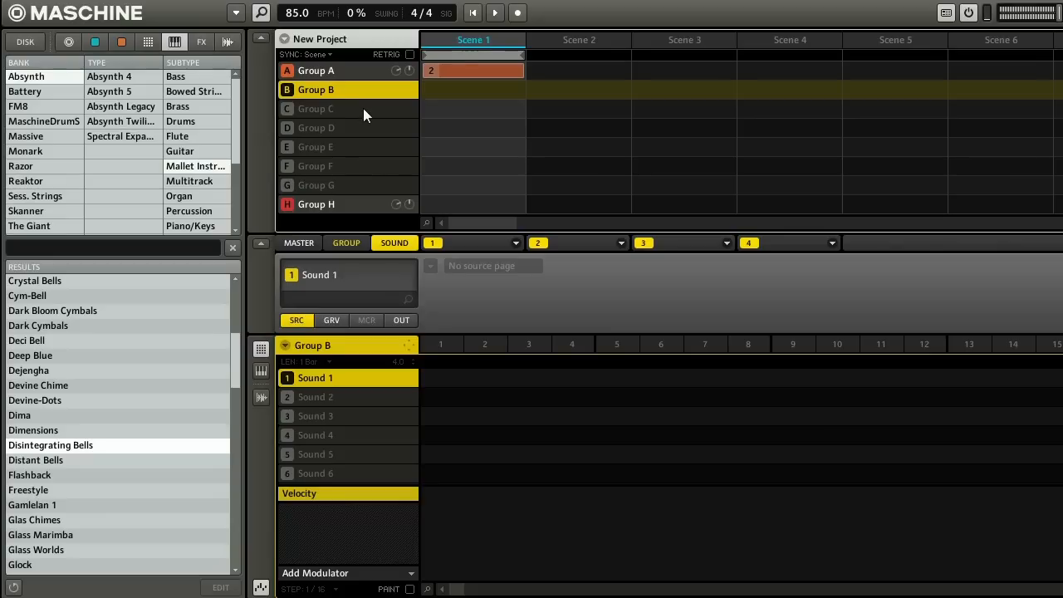
pyautogui.moveTo(360, 140)
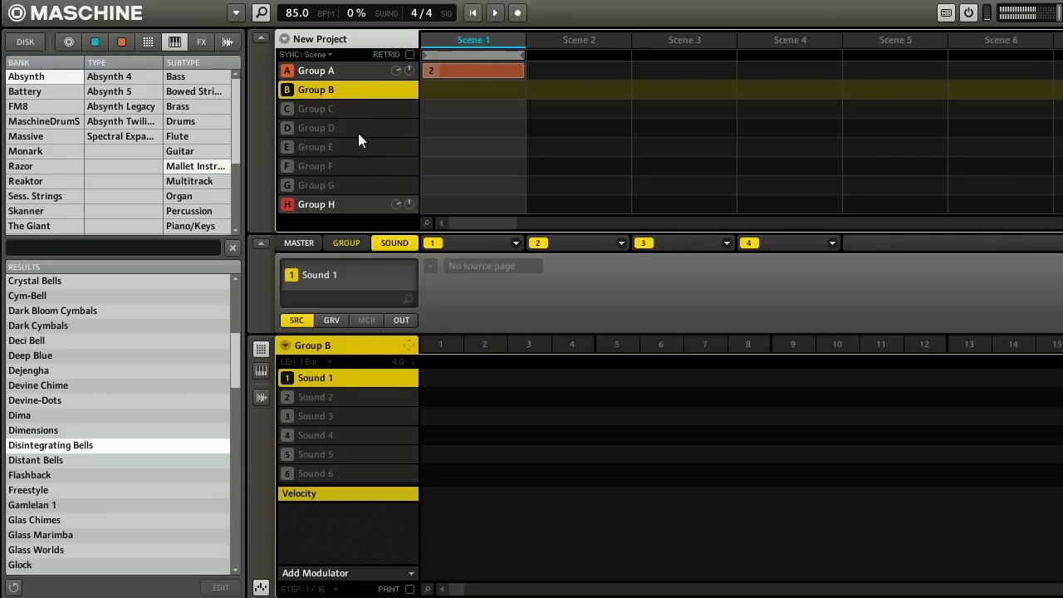
pyautogui.moveTo(314, 90)
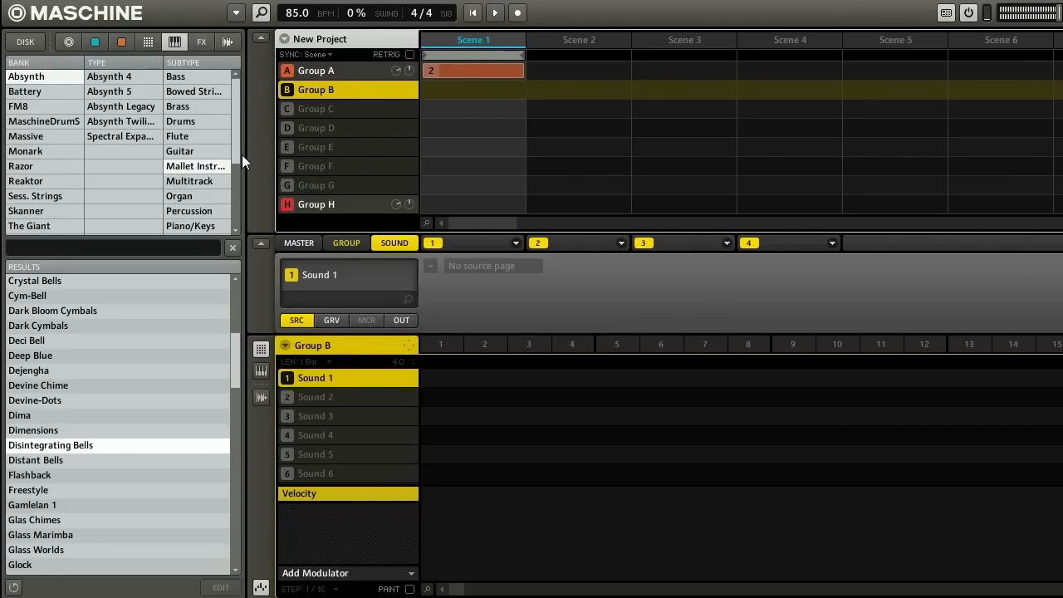
pyautogui.scroll(-3)
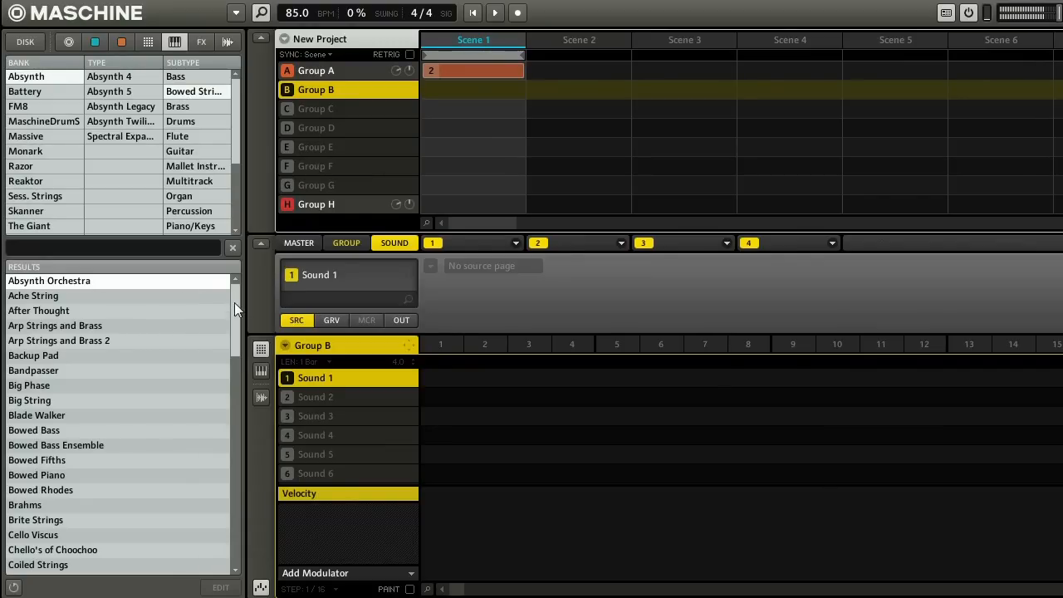
pyautogui.scroll(-3)
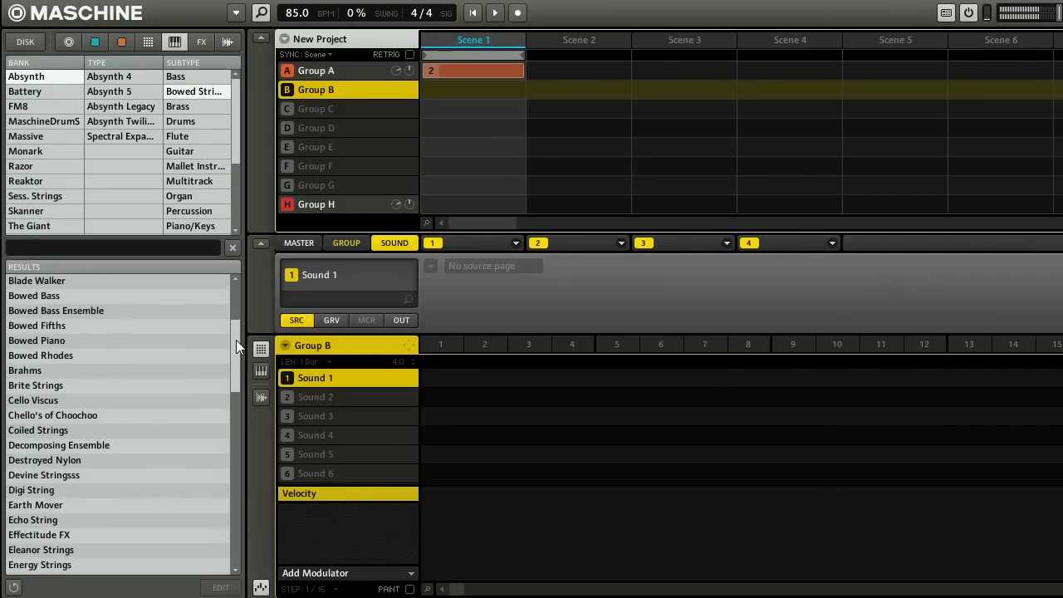
pyautogui.scroll(3)
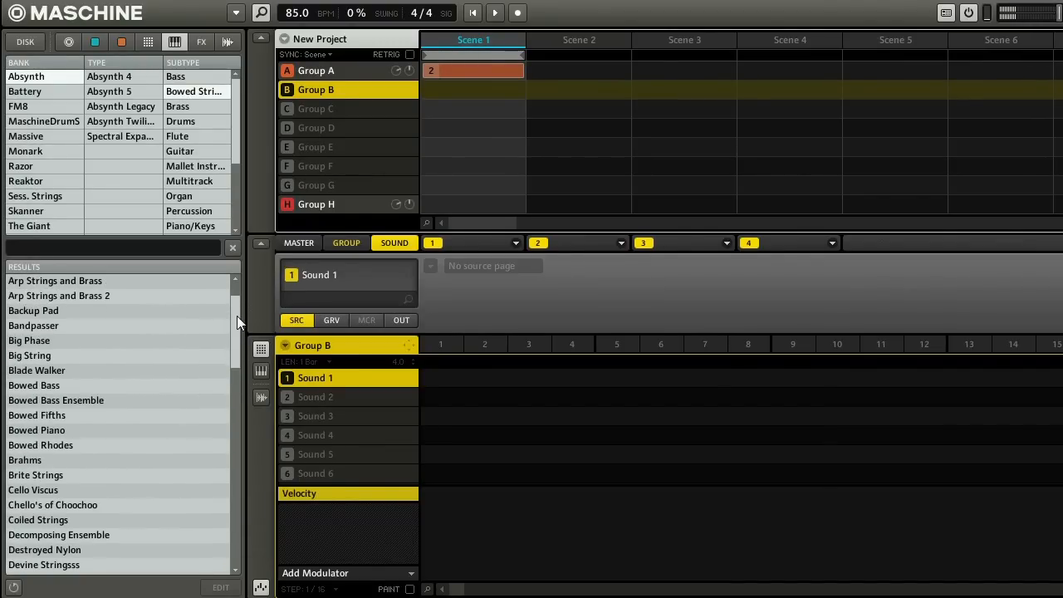
pyautogui.scroll(-3)
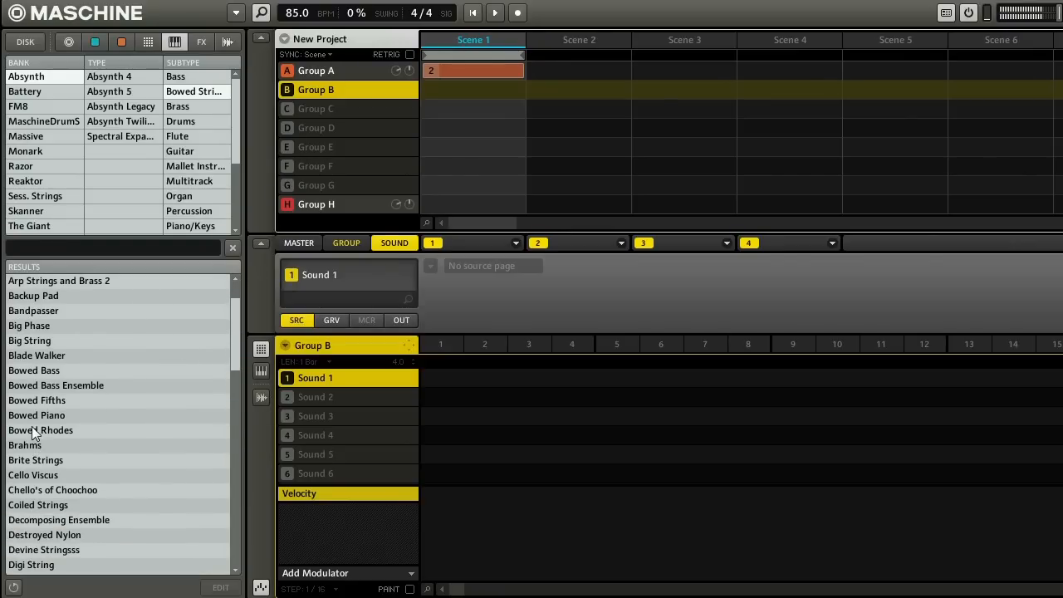
pyautogui.doubleClick(36, 414)
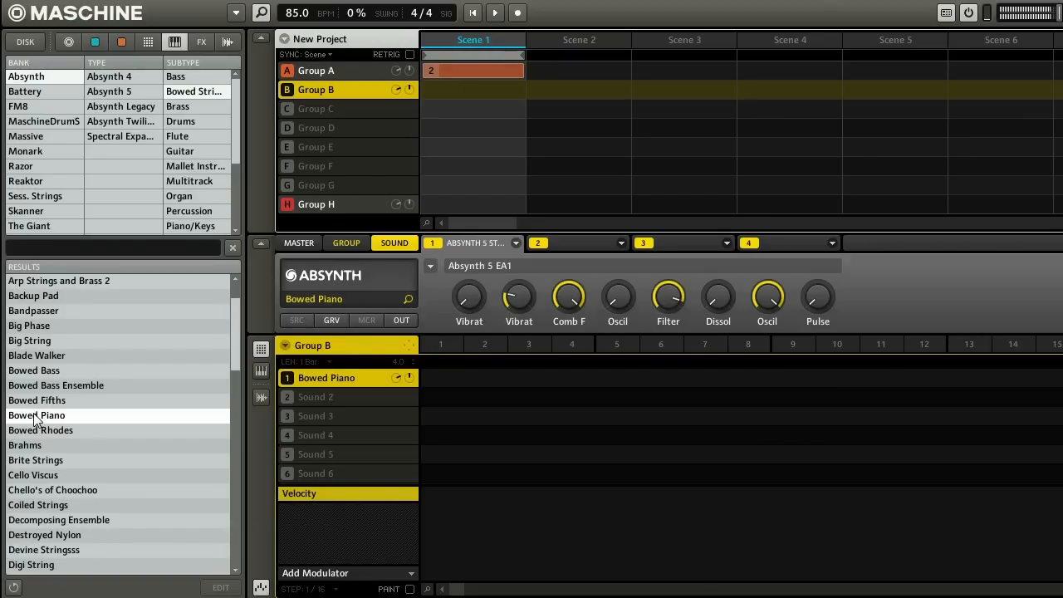
# Audition the Brahms preset, then settle on Absynth Devine Stringsss for Group B's Sound 1.
pyautogui.click(25, 444)
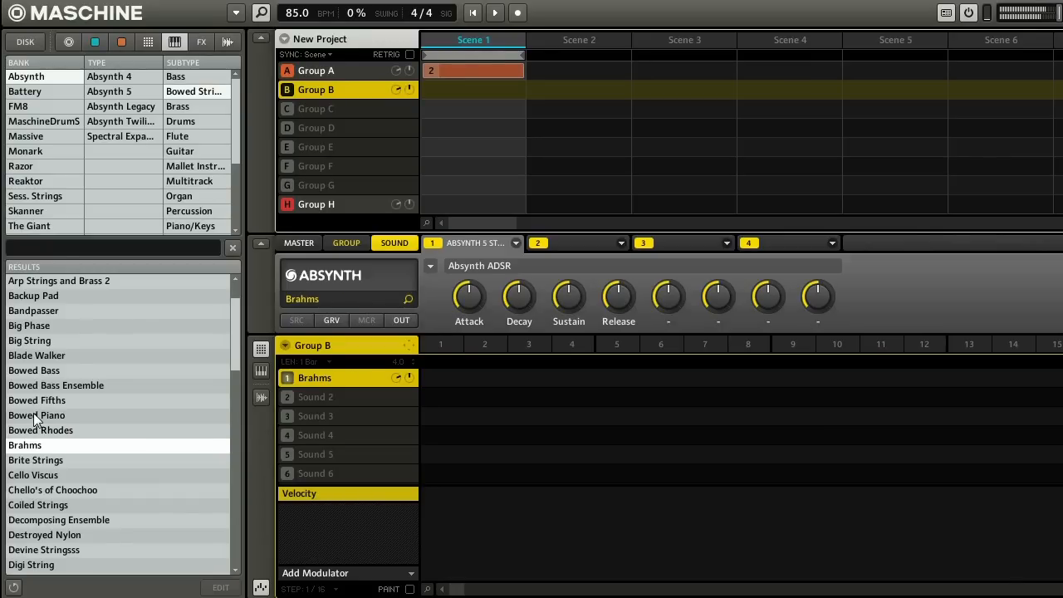
pyautogui.click(33, 474)
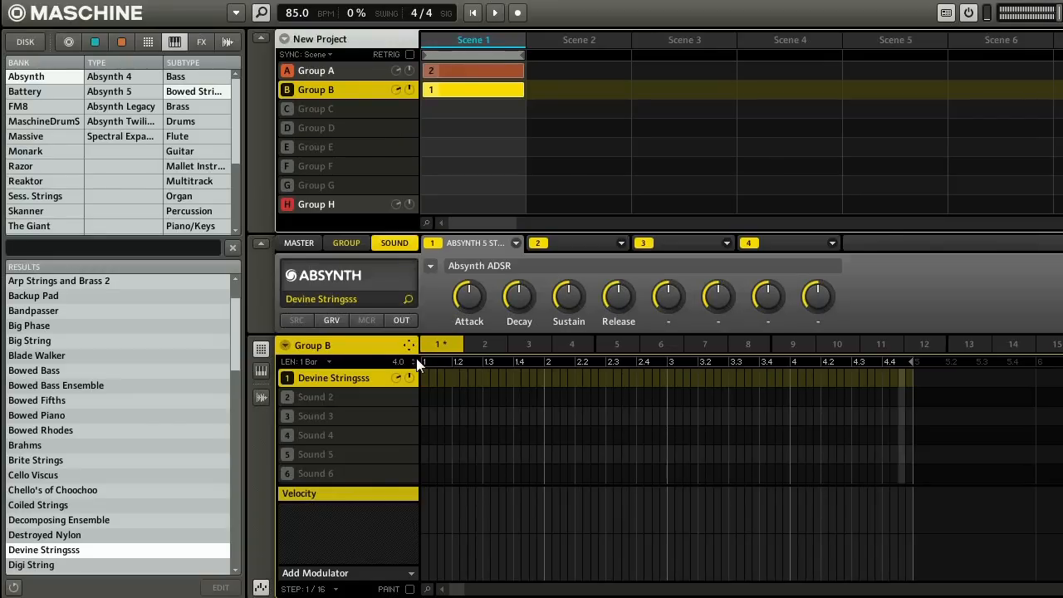
pyautogui.moveTo(513, 388)
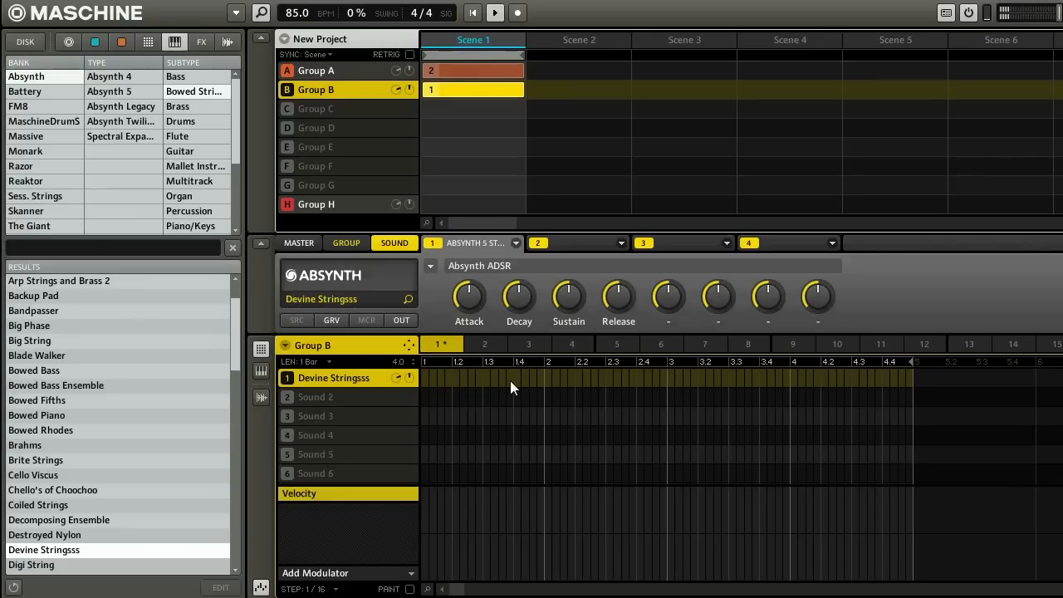
# Record sustained Devine Stringsss notes into Group B's Pattern 1.
pyautogui.click(518, 12)
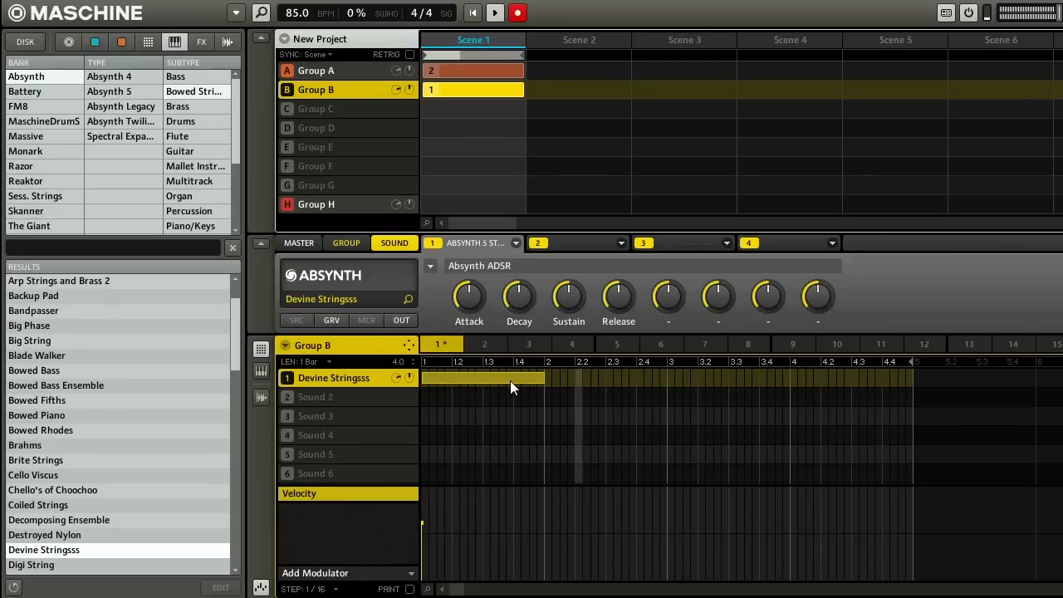
pyautogui.moveTo(560, 378); pyautogui.dragTo(665, 377)
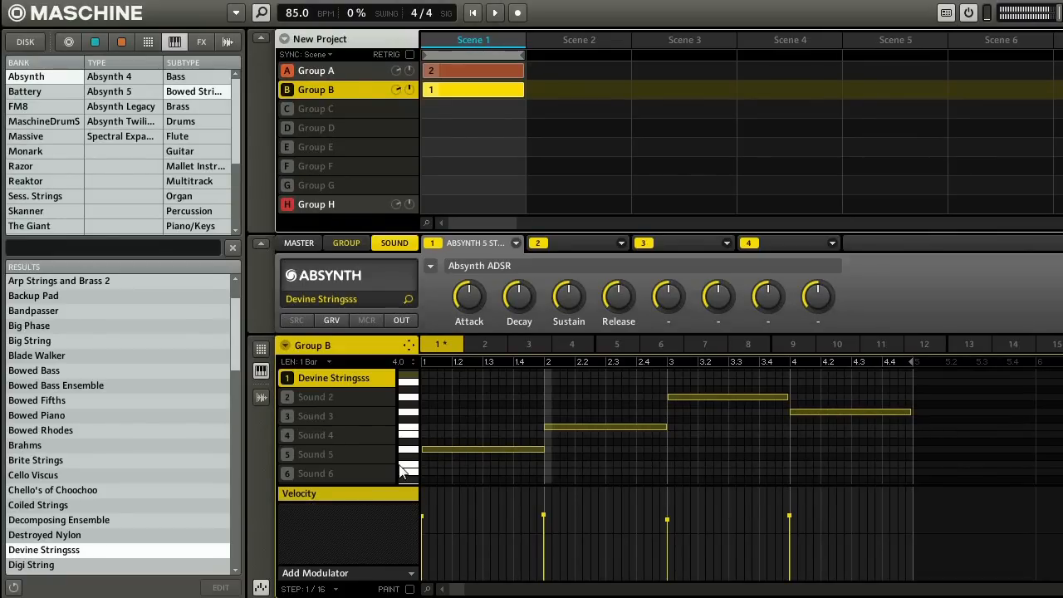
# Return to Group A and show the Ethnic Lead notes in Pattern 2.
pyautogui.click(316, 71)
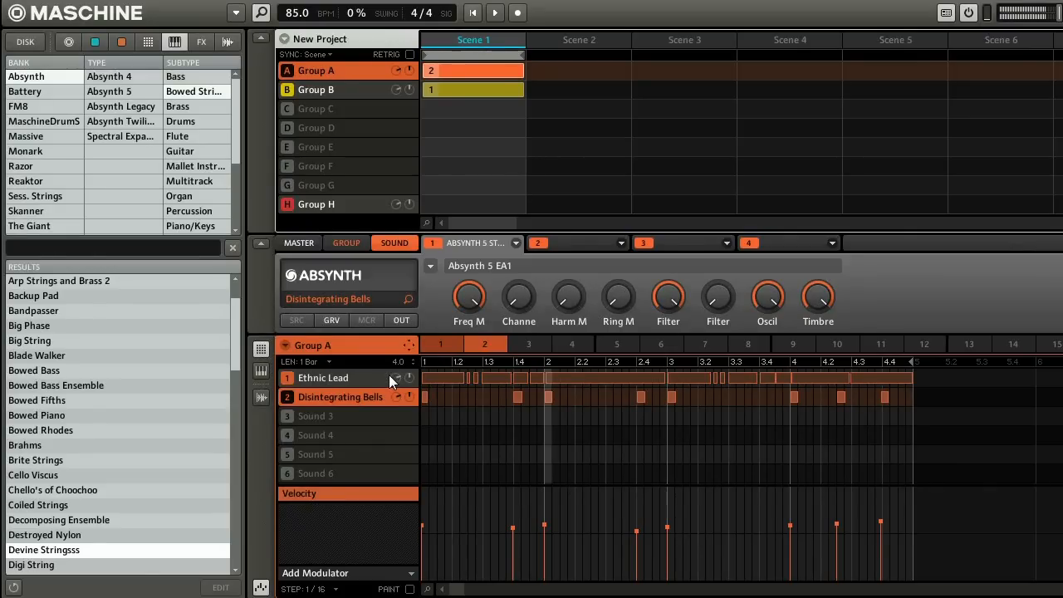
pyautogui.click(323, 378)
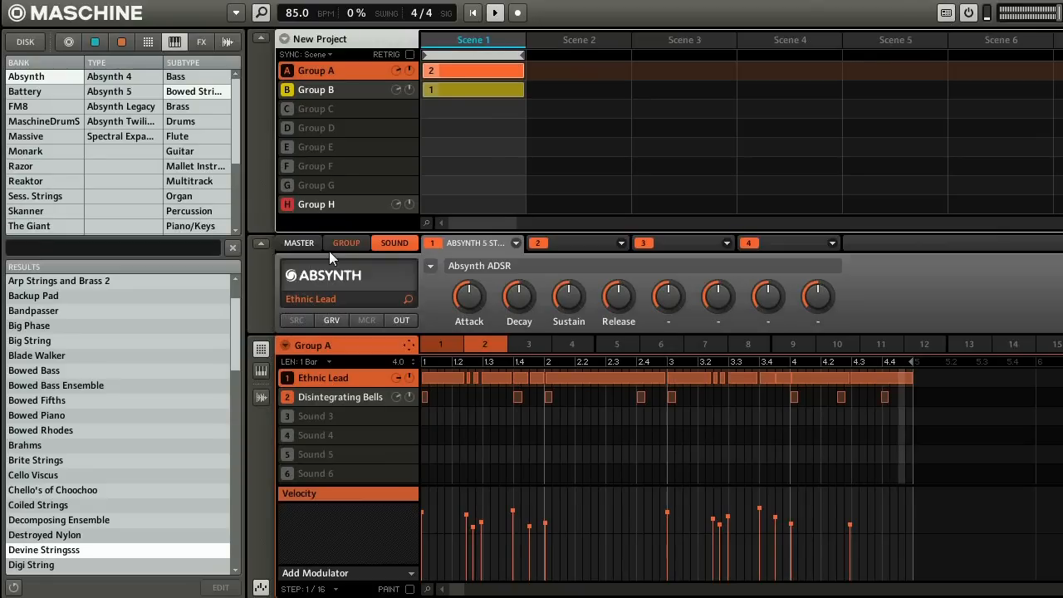
pyautogui.moveTo(419, 106)
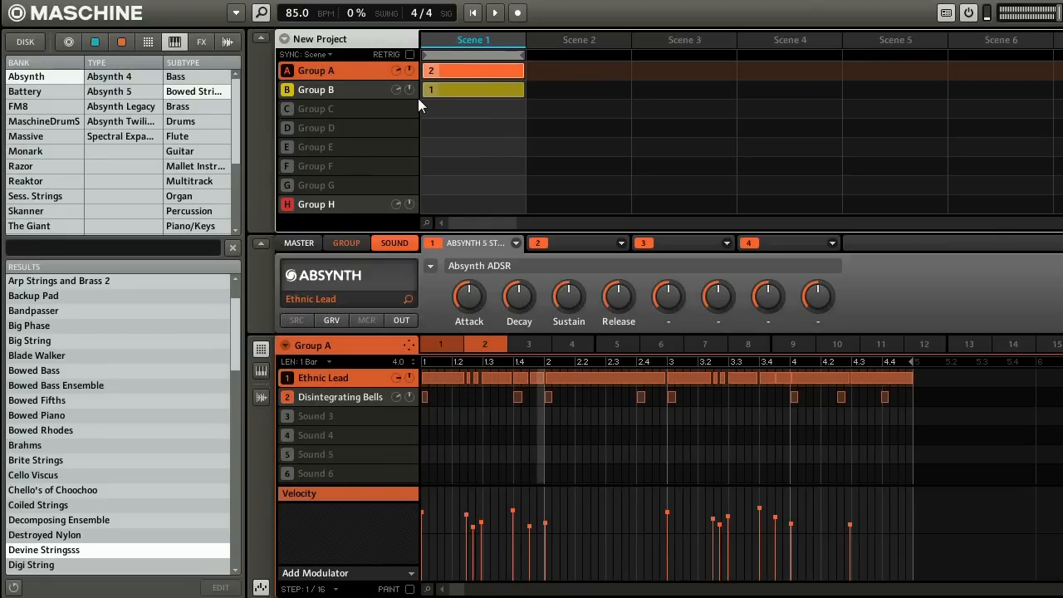
# On Group B's second sound, try Lazy Acid and Mini Shake, then load Reaktor Monsta bass.
pyautogui.click(315, 89)
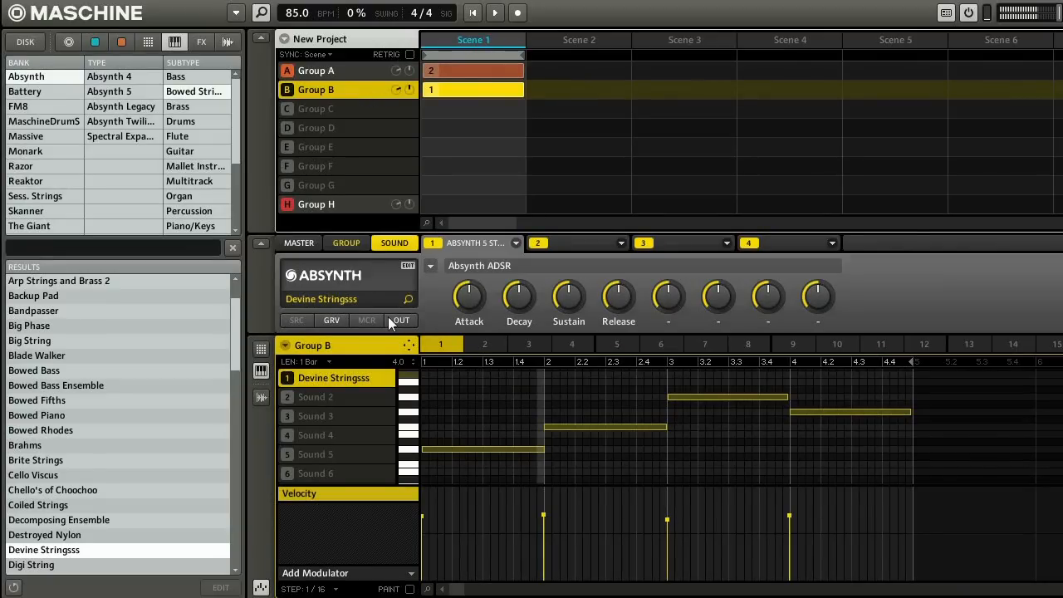
pyautogui.click(314, 397)
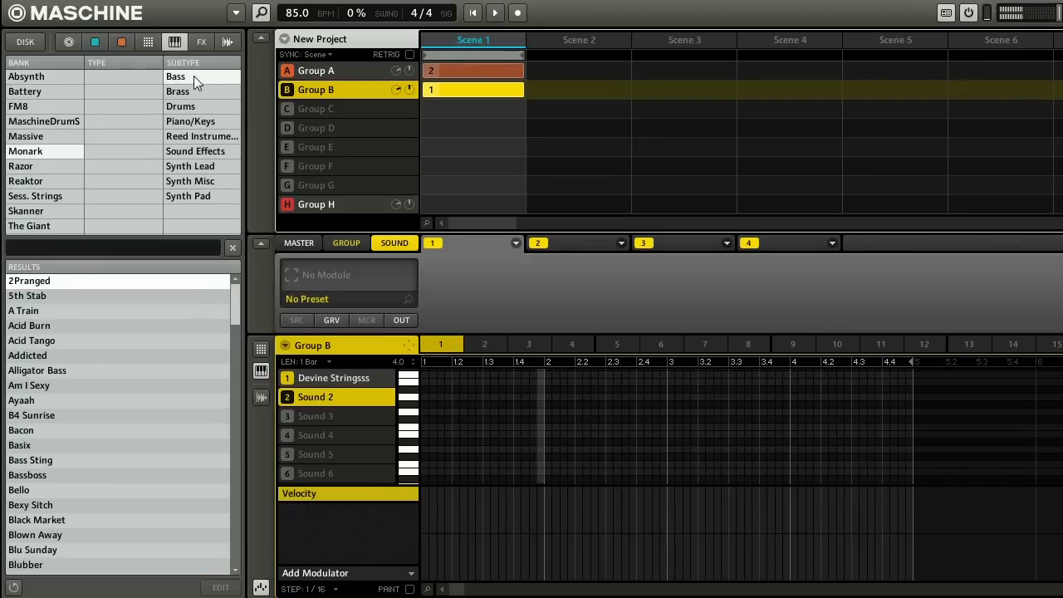
pyautogui.scroll(-3)
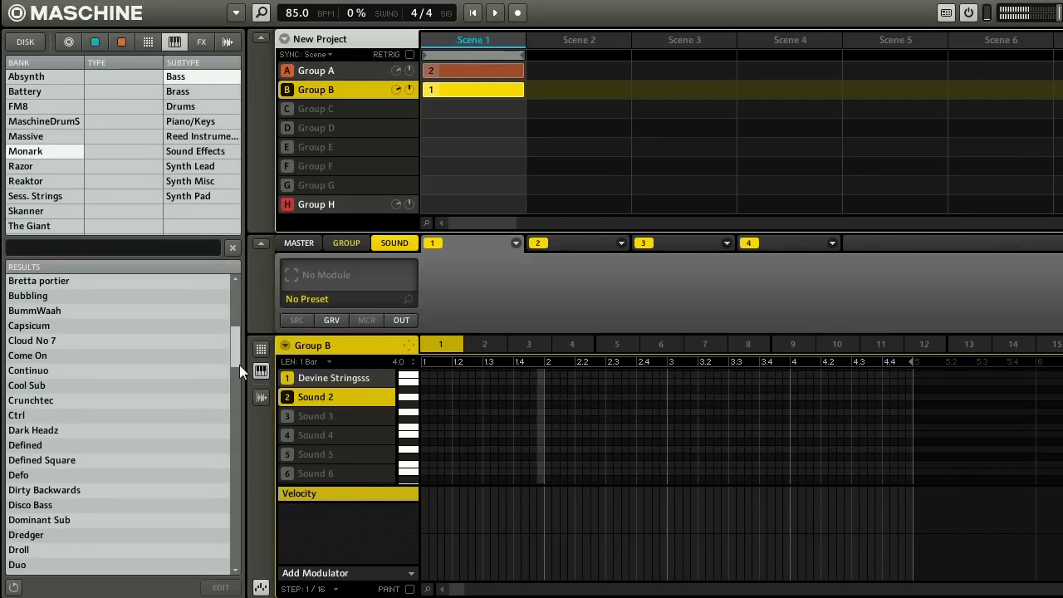
pyautogui.scroll(-3)
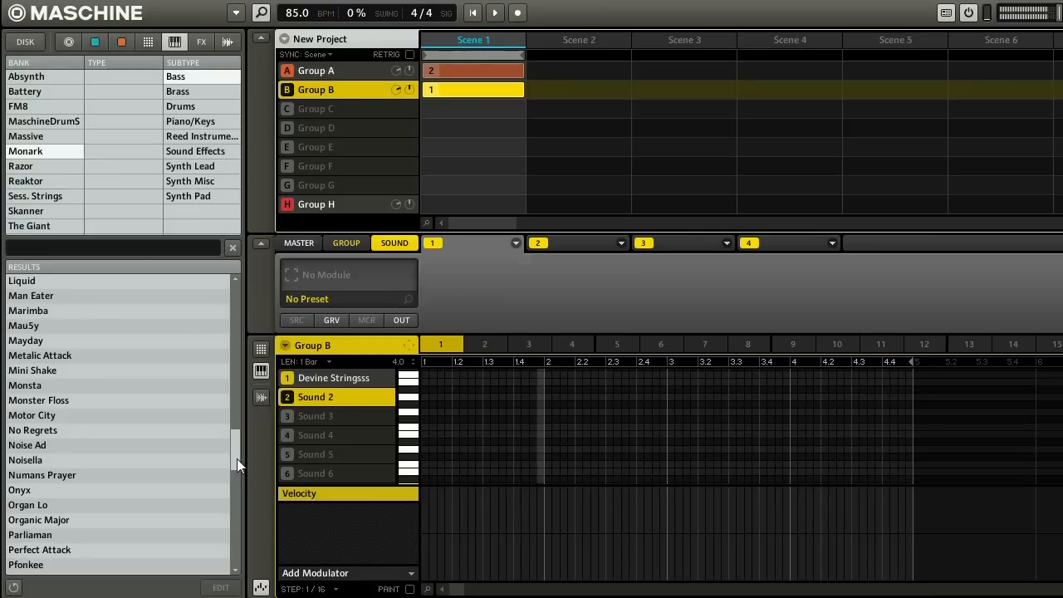
pyautogui.scroll(3)
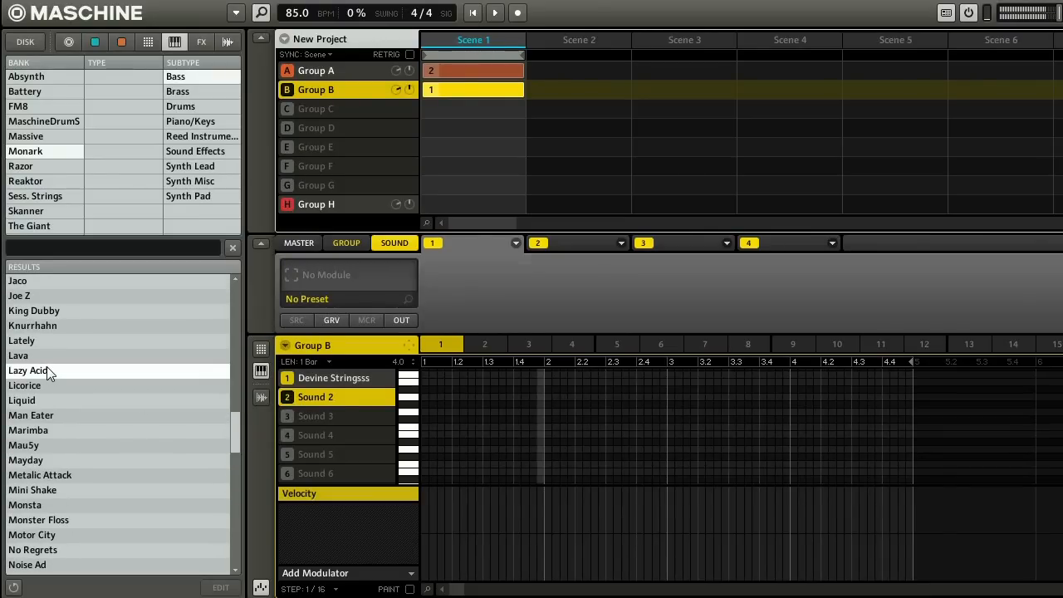
pyautogui.doubleClick(29, 370)
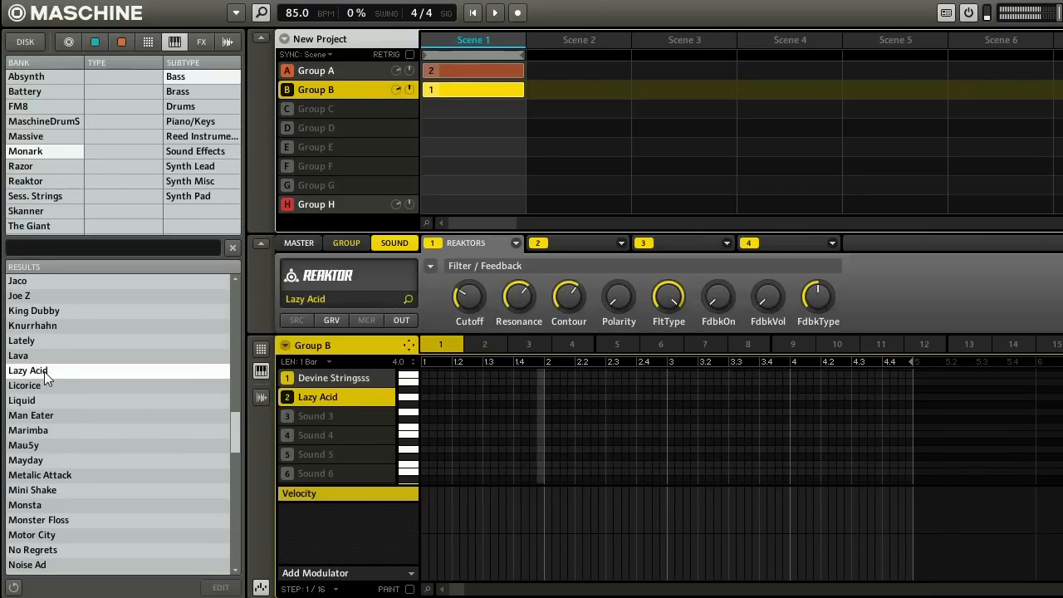
pyautogui.moveTo(25, 386)
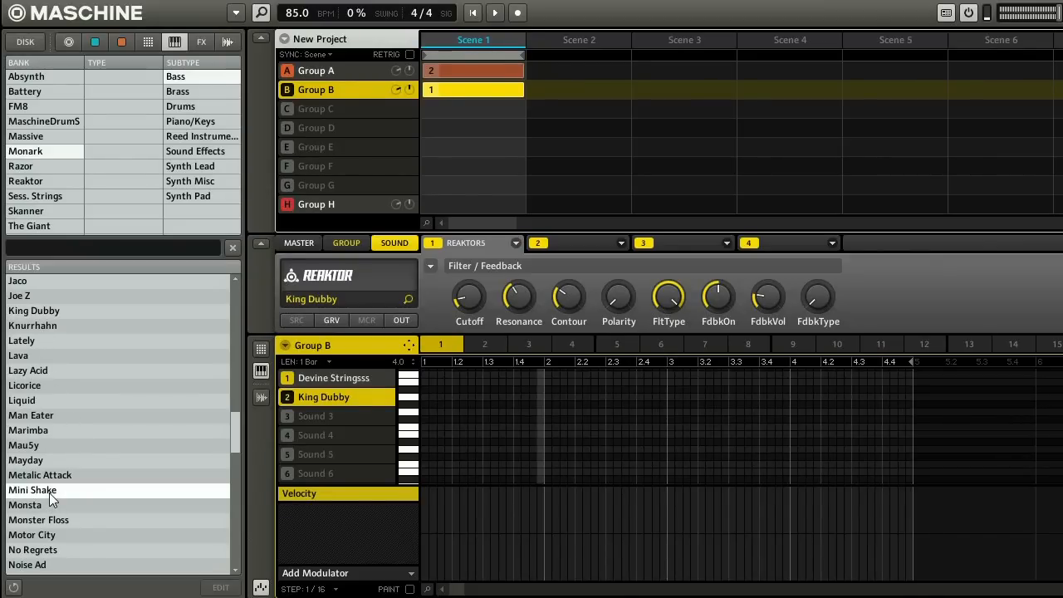
pyautogui.doubleClick(33, 489)
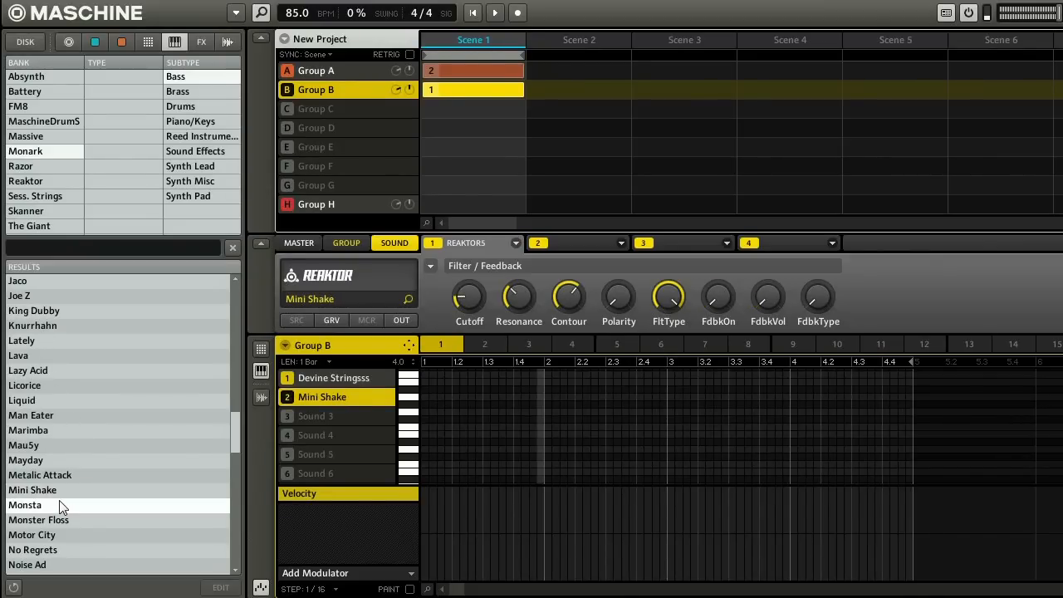
pyautogui.doubleClick(25, 504)
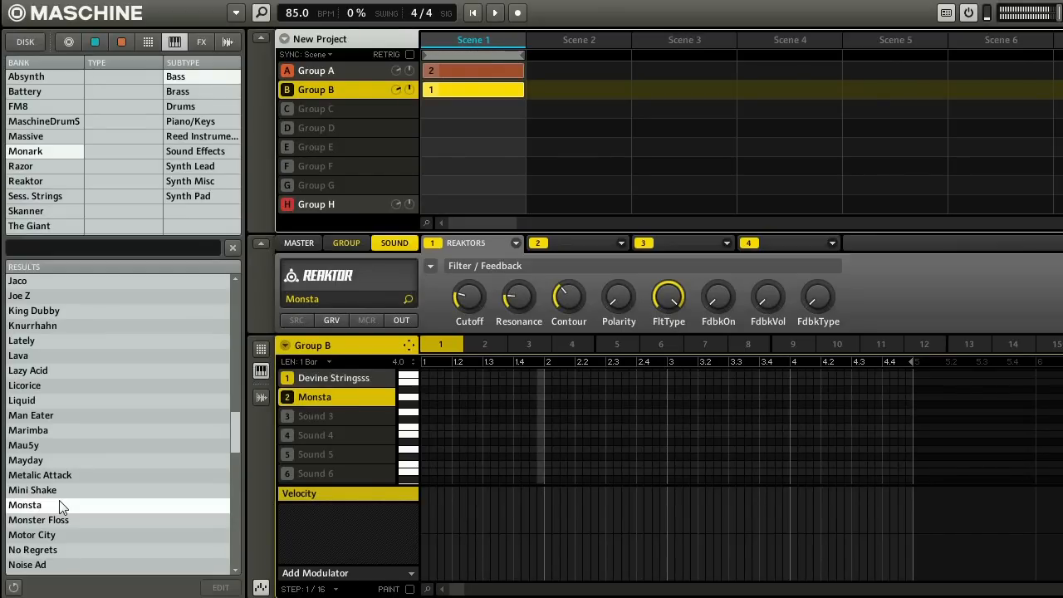
# Create Pattern 2 for Group B and switch the pattern editor to Group view.
pyautogui.rightClick(440, 343)
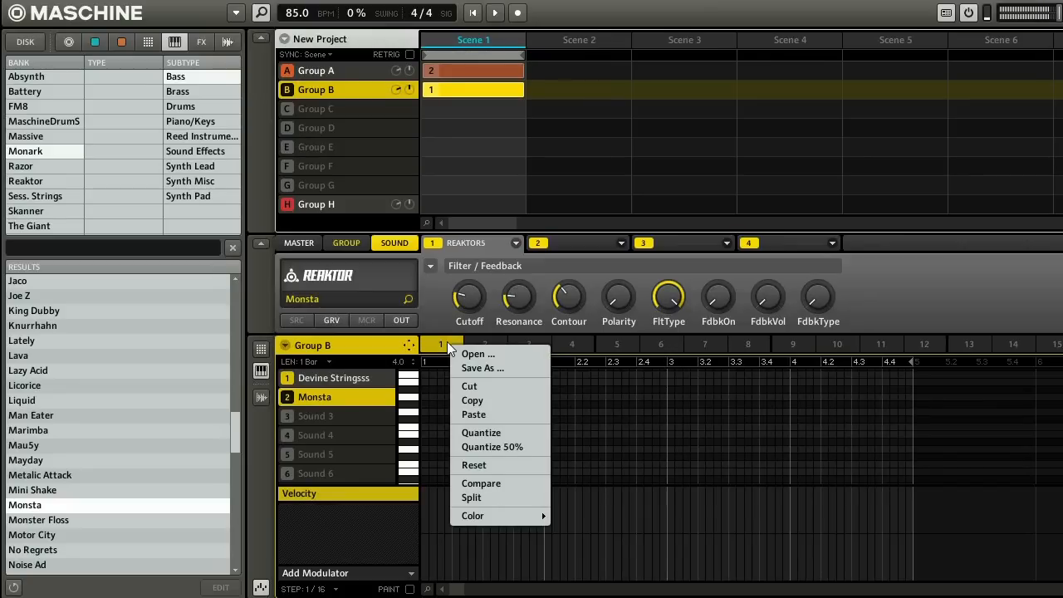
pyautogui.moveTo(502, 415)
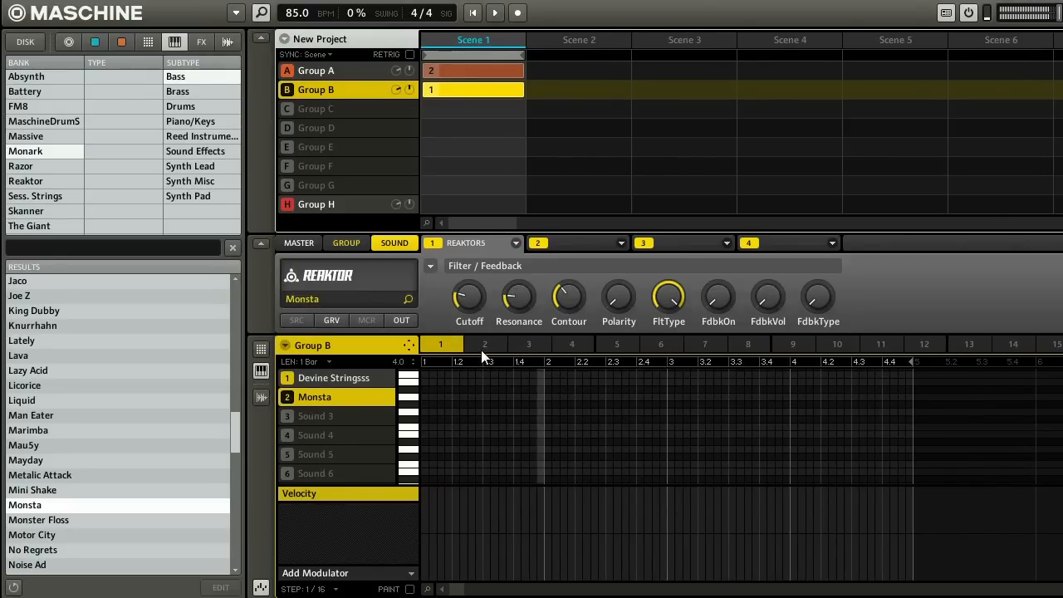
pyautogui.click(484, 344)
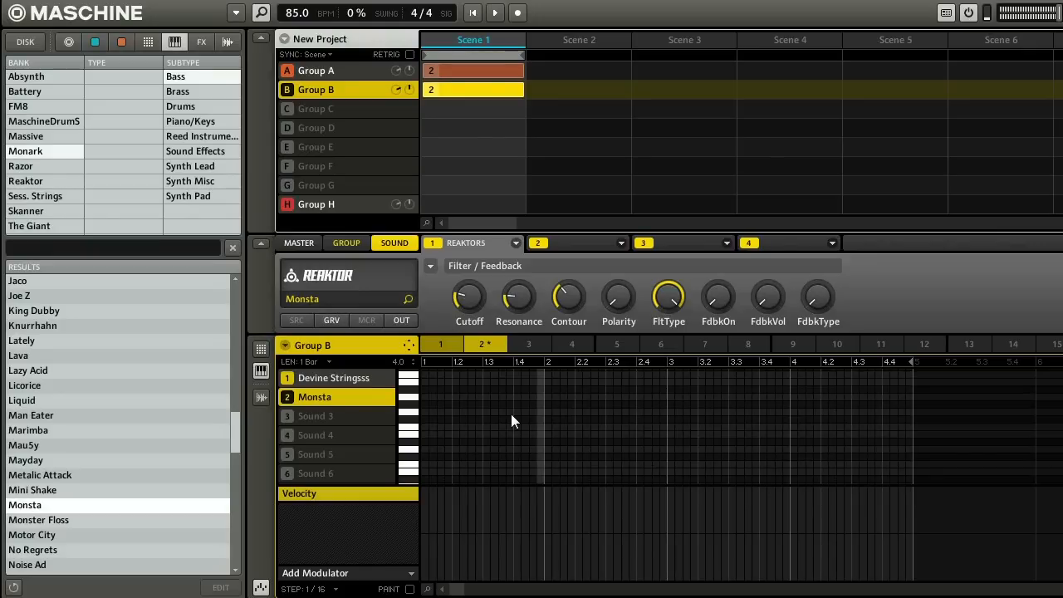
pyautogui.moveTo(675, 390)
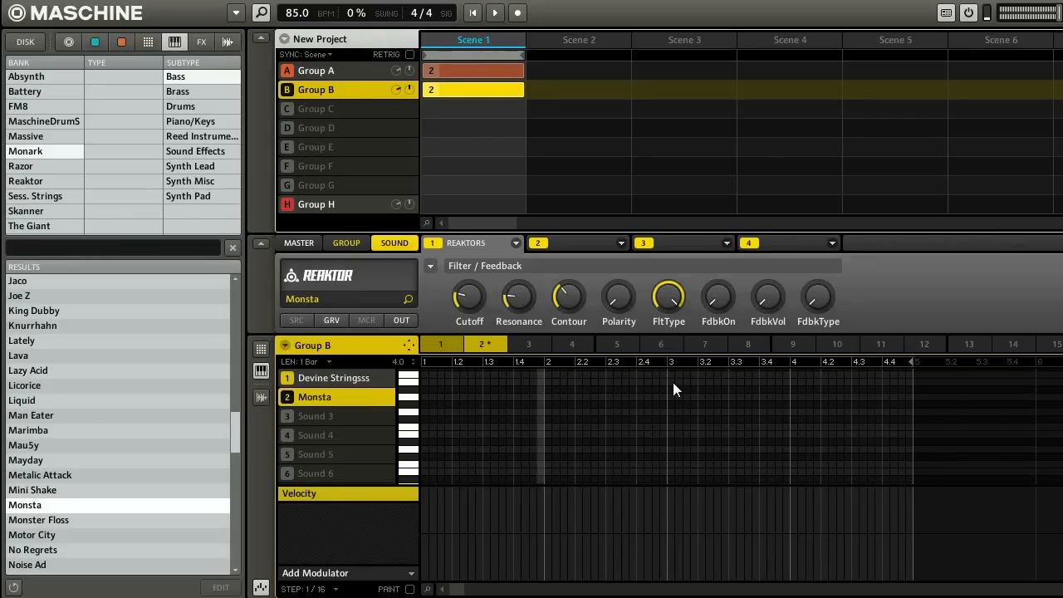
pyautogui.click(261, 349)
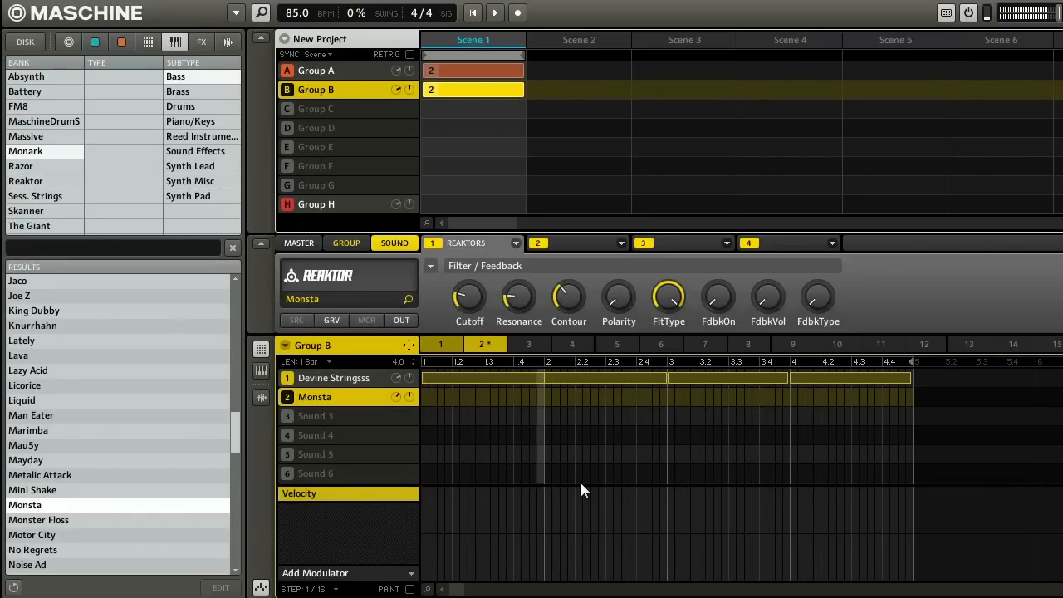
# Record a four-note Monsta bass line with varied velocities into Group B's Pattern 2.
pyautogui.click(517, 12)
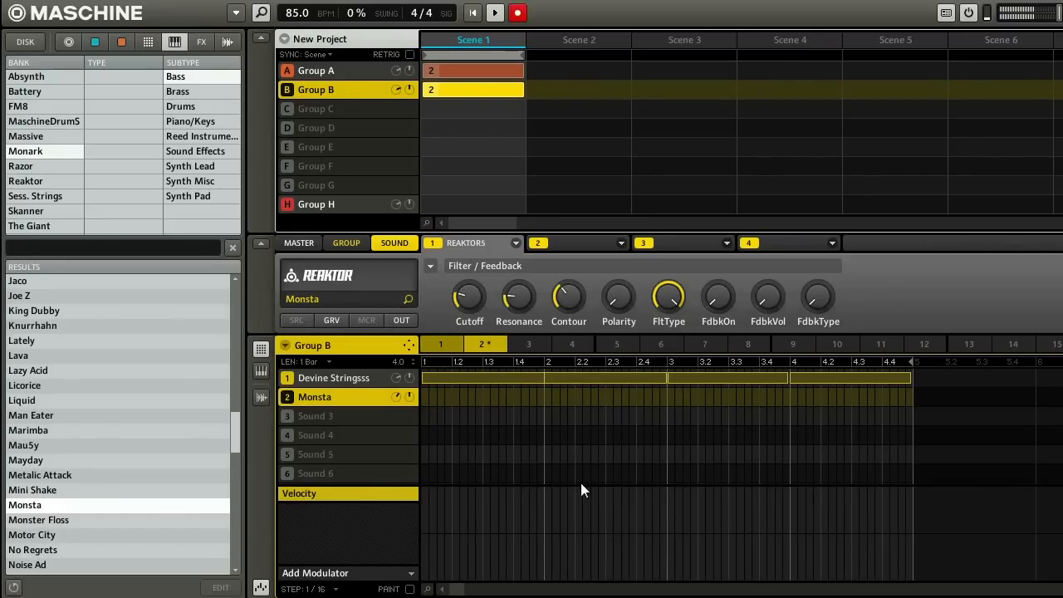
pyautogui.click(518, 12)
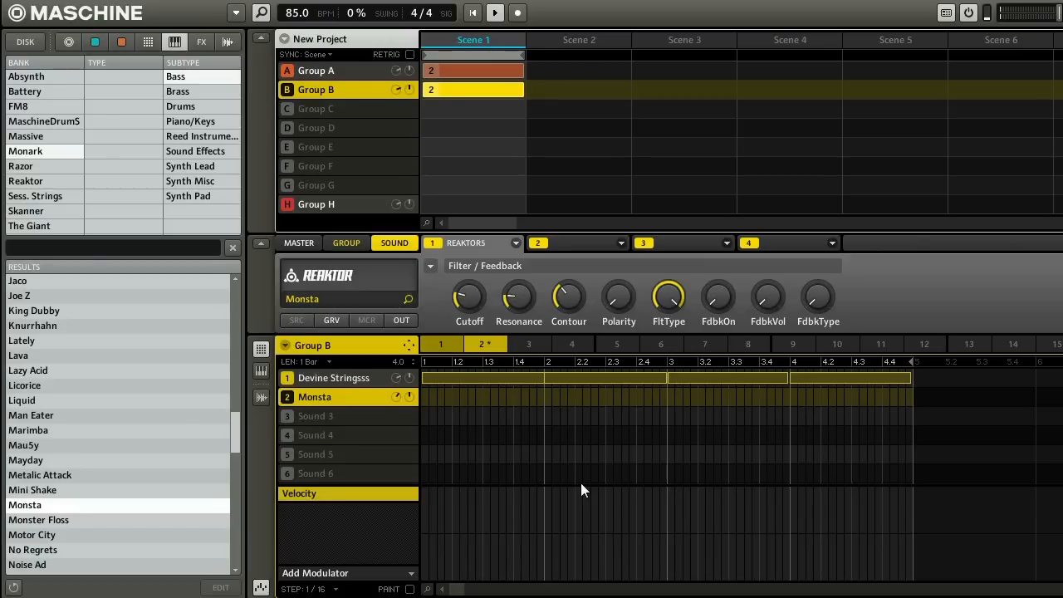
pyautogui.click(518, 12)
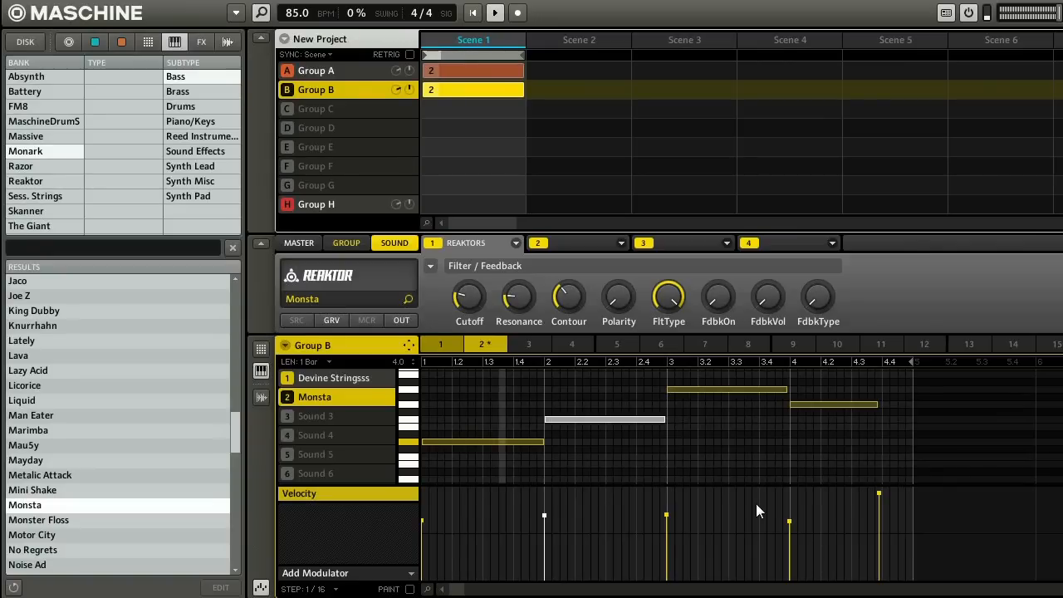
pyautogui.moveTo(744, 432)
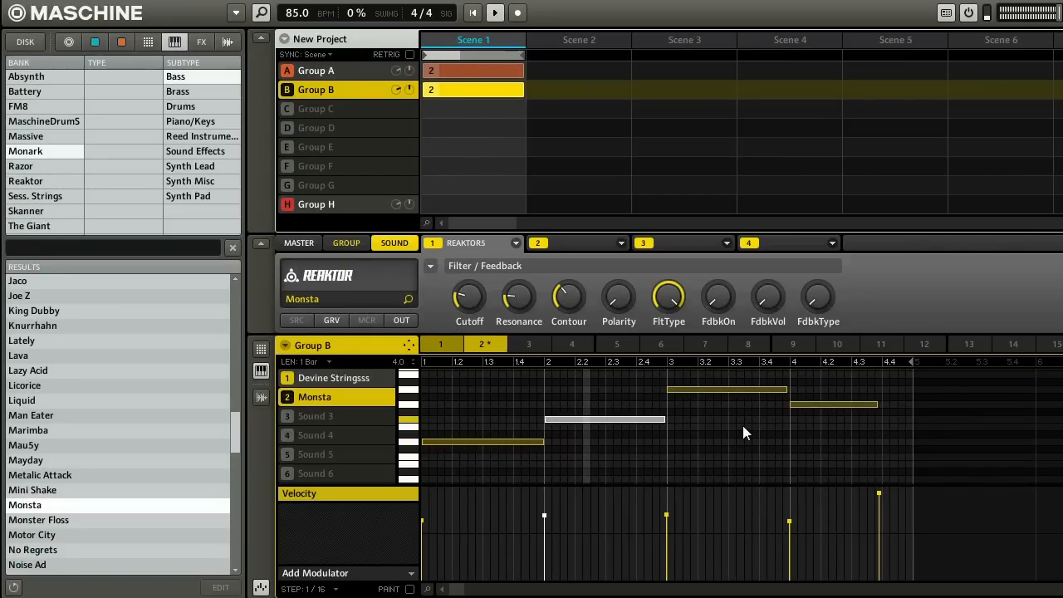
pyautogui.moveTo(788, 426)
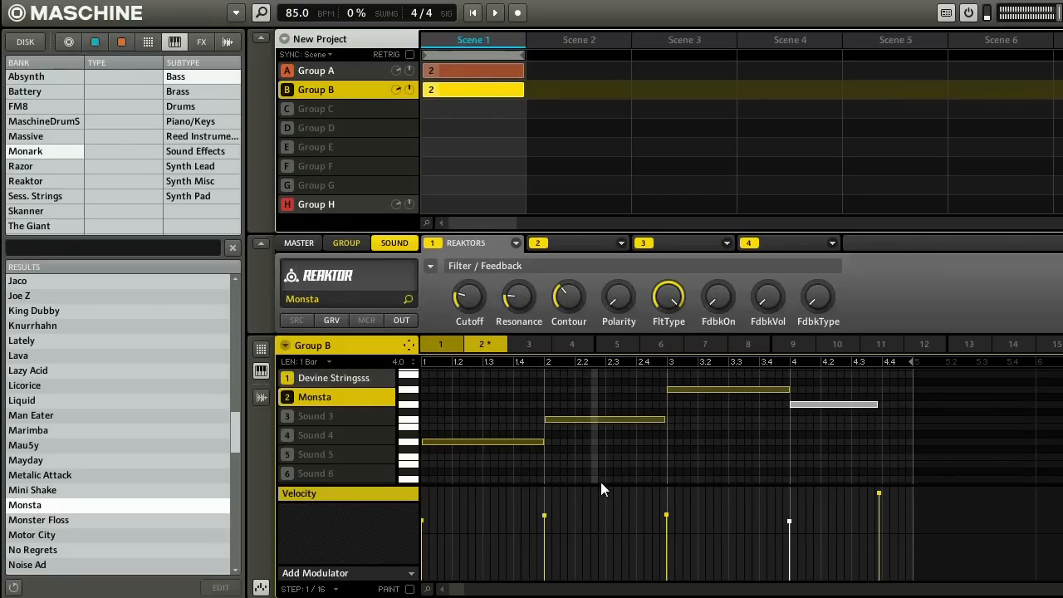
pyautogui.moveTo(425, 524)
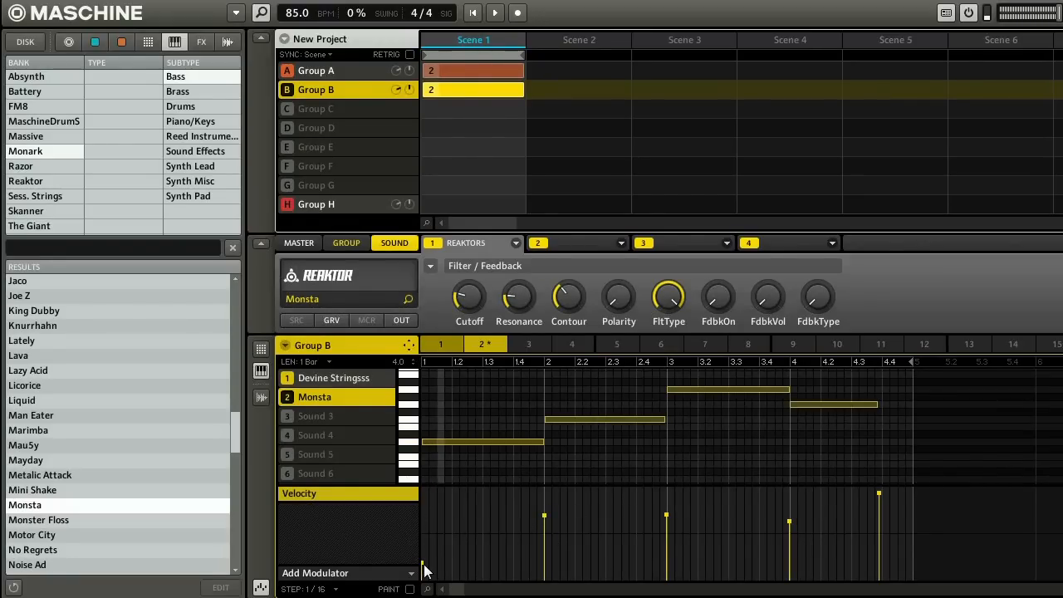
pyautogui.moveTo(478, 526)
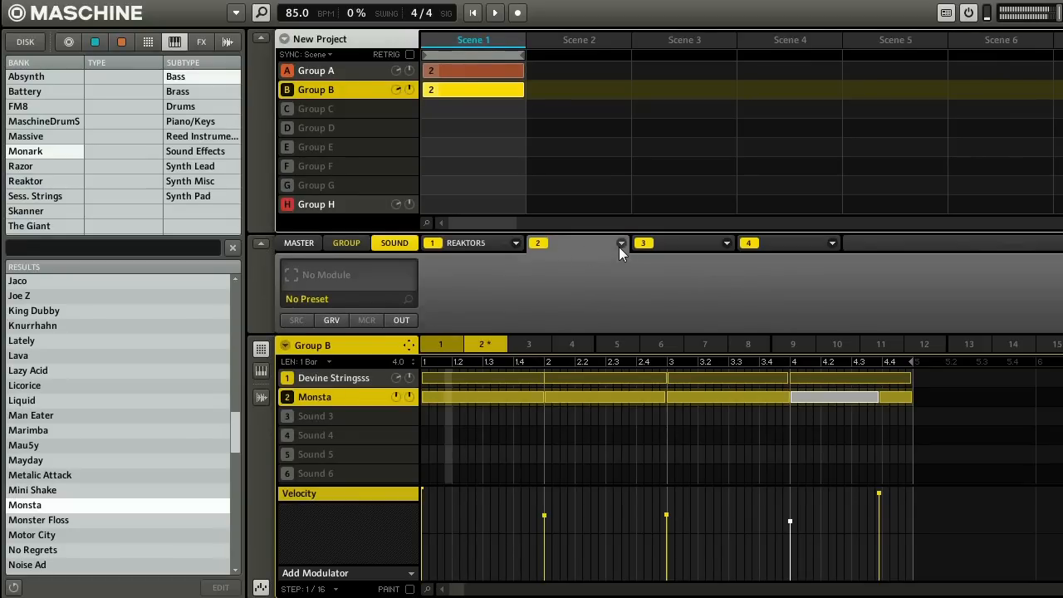
# Load Solid EQ into Monsta's second insert slot from the Plug-ins list.
pyautogui.click(621, 243)
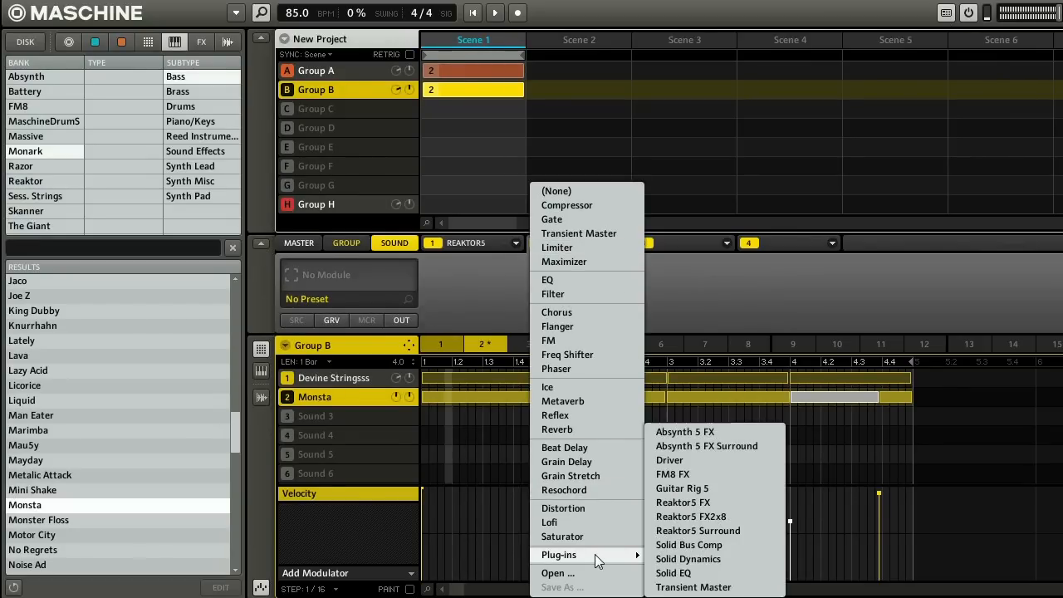
pyautogui.click(674, 573)
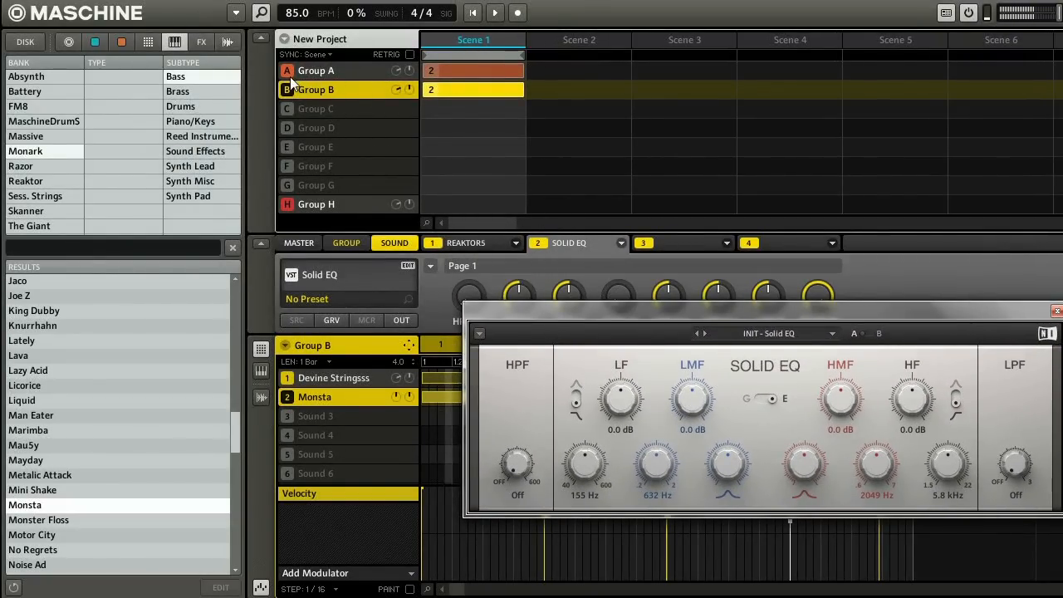
pyautogui.moveTo(301, 101)
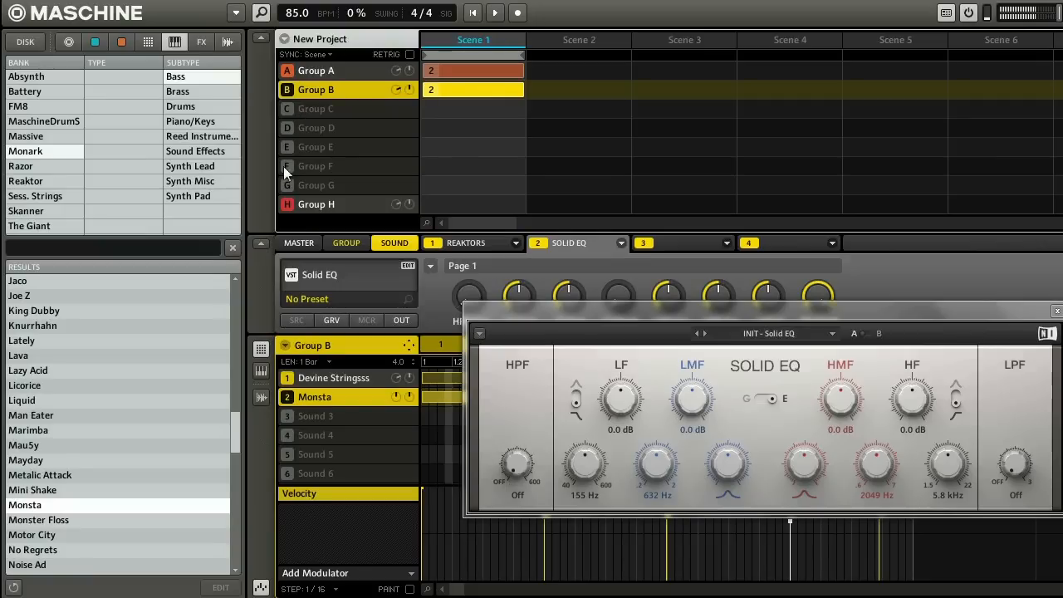
pyautogui.moveTo(314, 253)
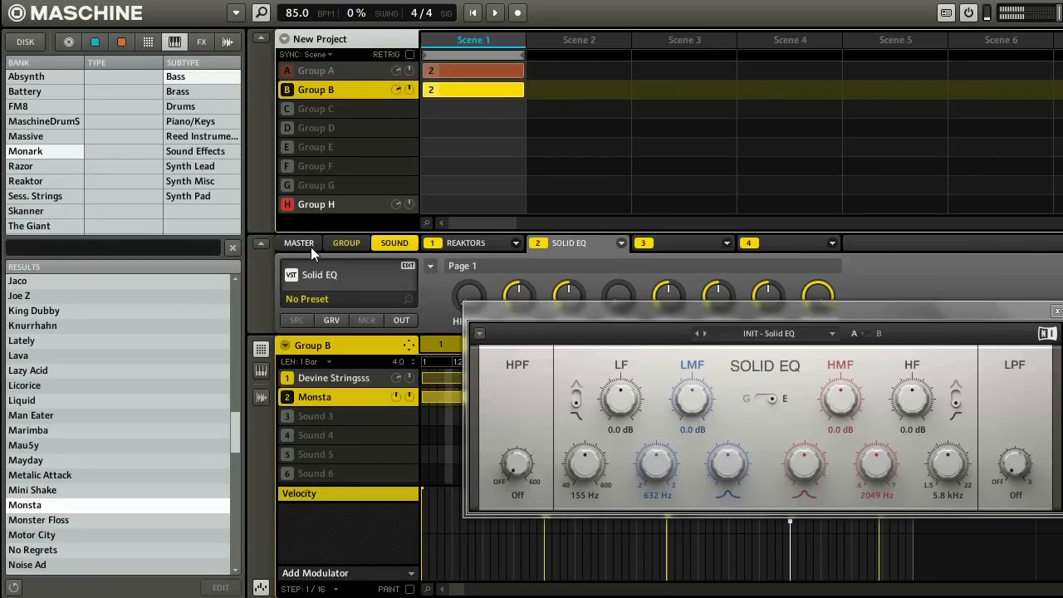
pyautogui.moveTo(298, 51)
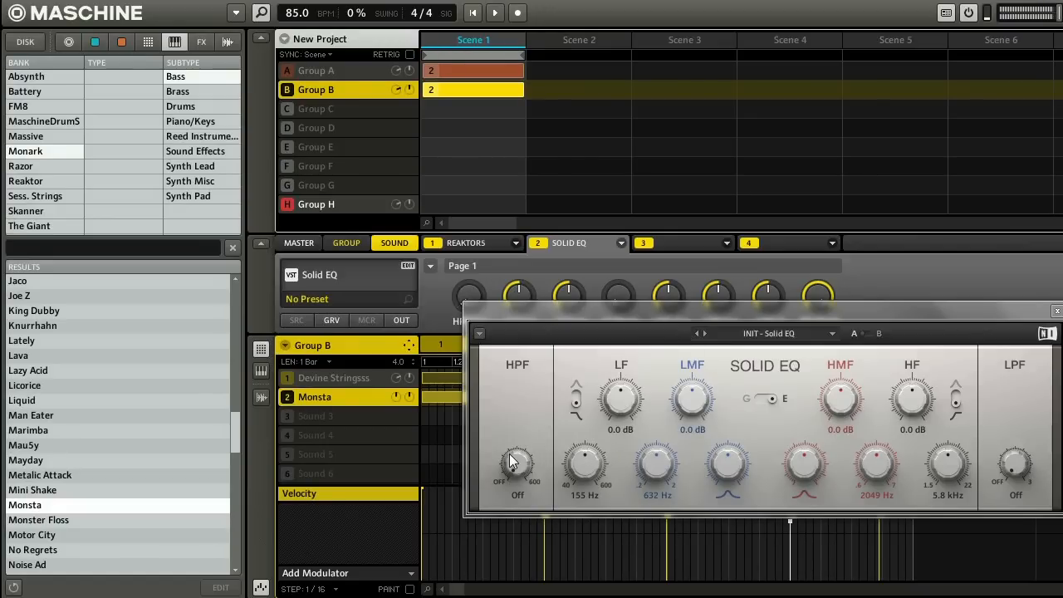
pyautogui.moveTo(519, 474)
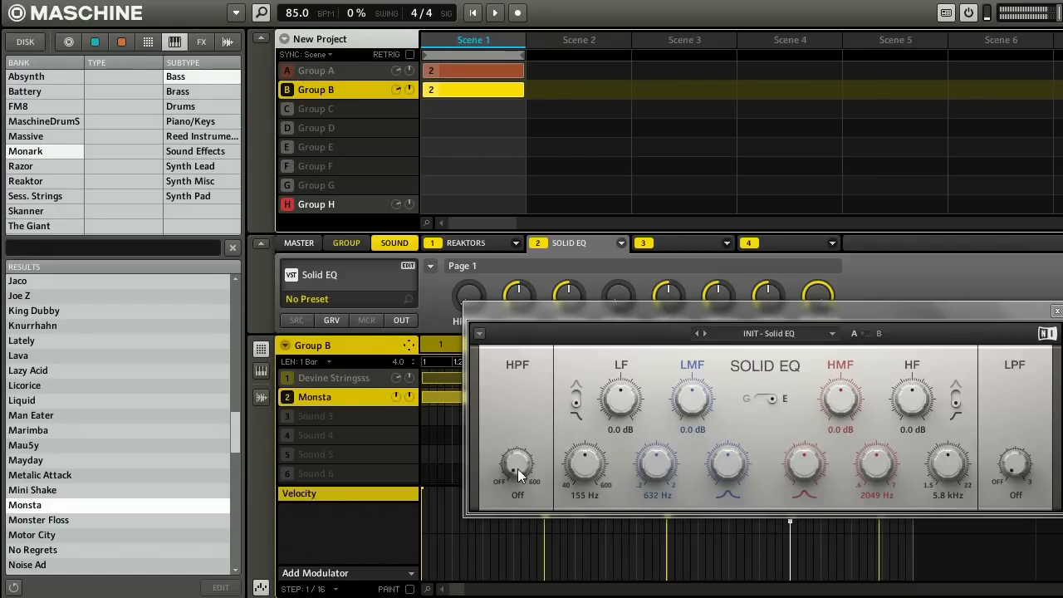
# Engage Solid EQ's high-pass filter and settle its cutoff around 126 Hz.
pyautogui.moveTo(517, 465); pyautogui.dragTo(517, 448)
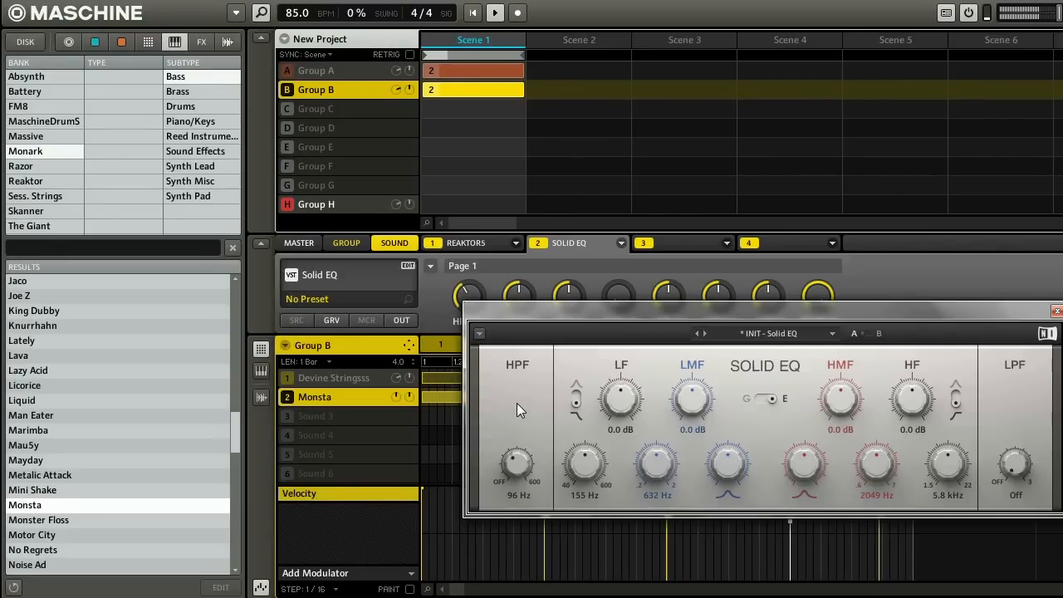
pyautogui.moveTo(517, 464); pyautogui.dragTo(531, 452)
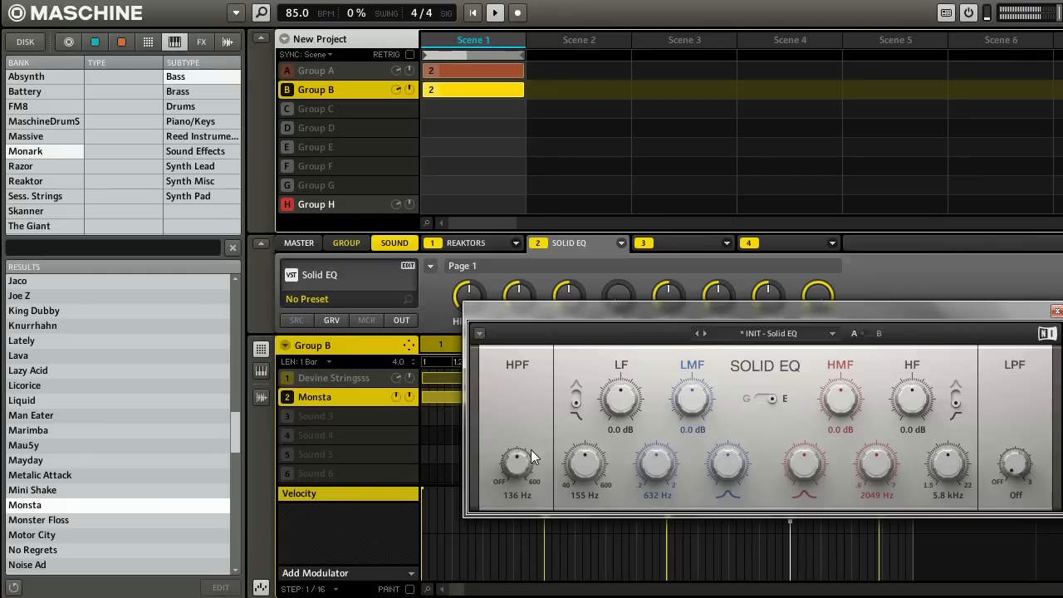
pyautogui.moveTo(518, 465); pyautogui.dragTo(517, 457)
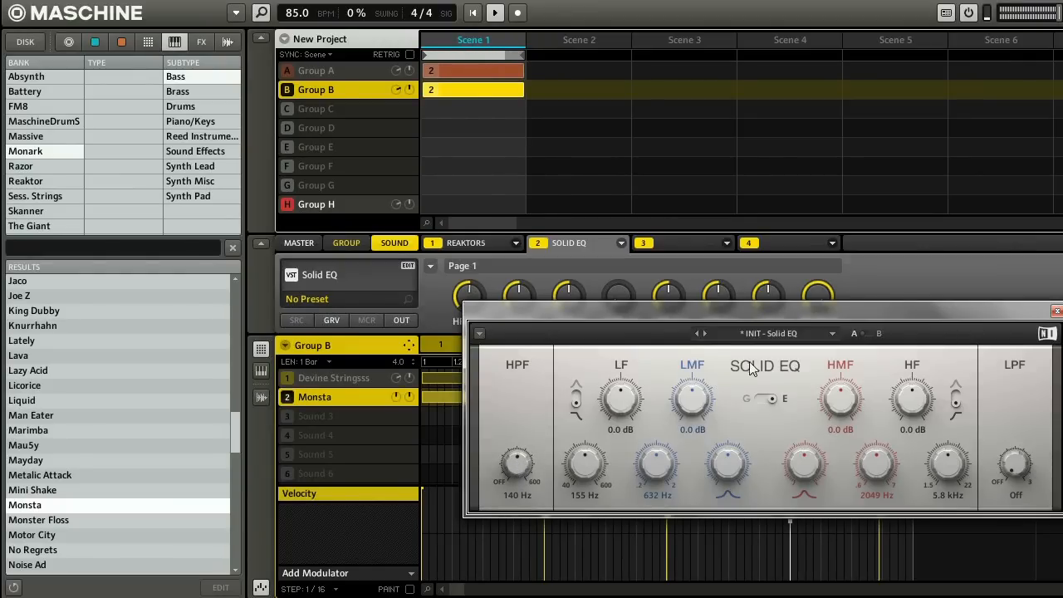
pyautogui.moveTo(517, 461); pyautogui.dragTo(515, 477)
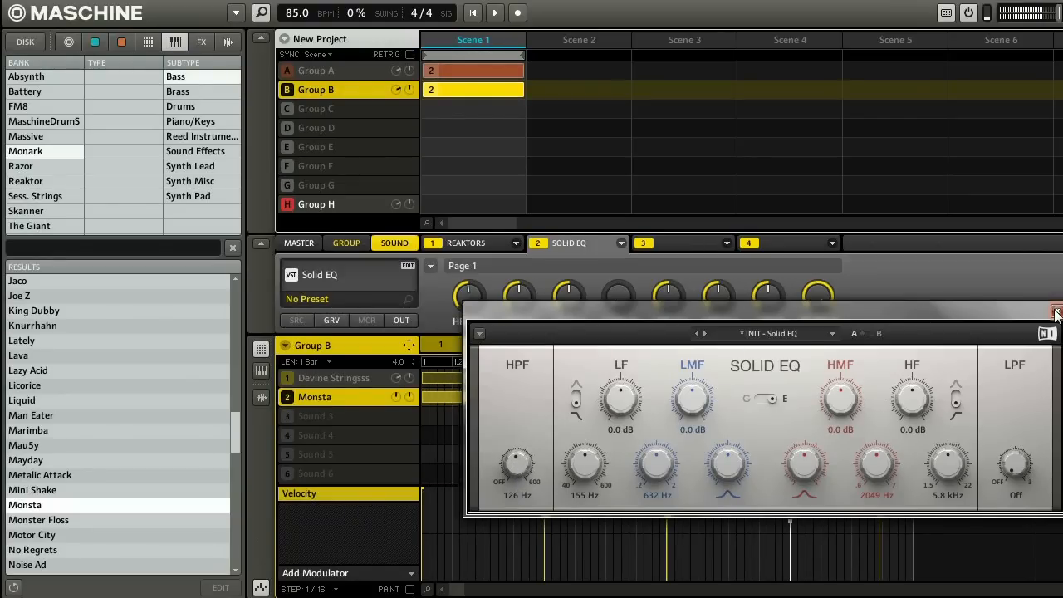
# Close the Solid EQ editor to return to Group B's pattern view.
pyautogui.click(1055, 311)
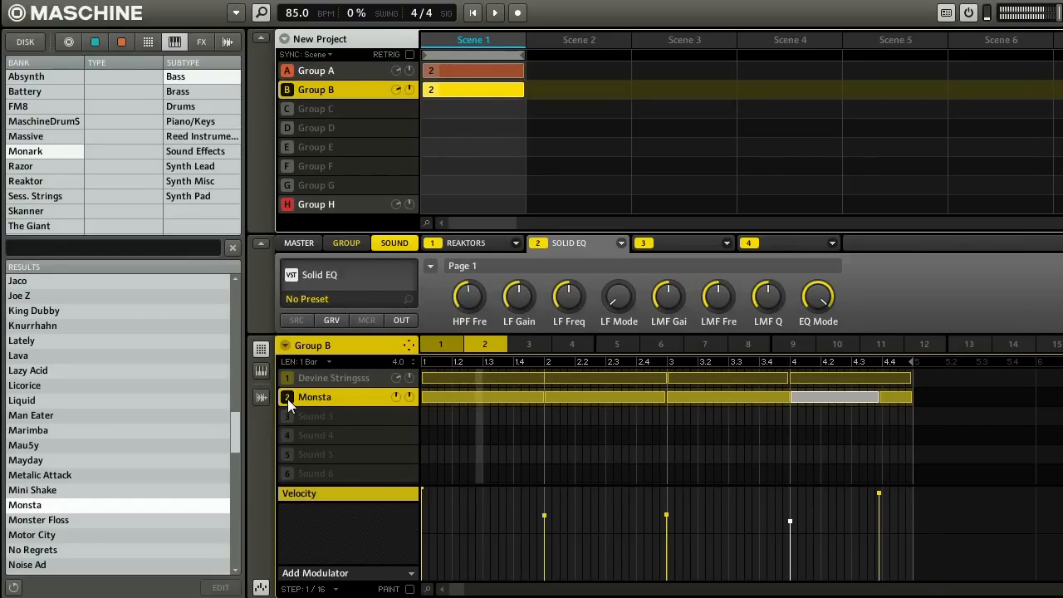
pyautogui.moveTo(305, 426)
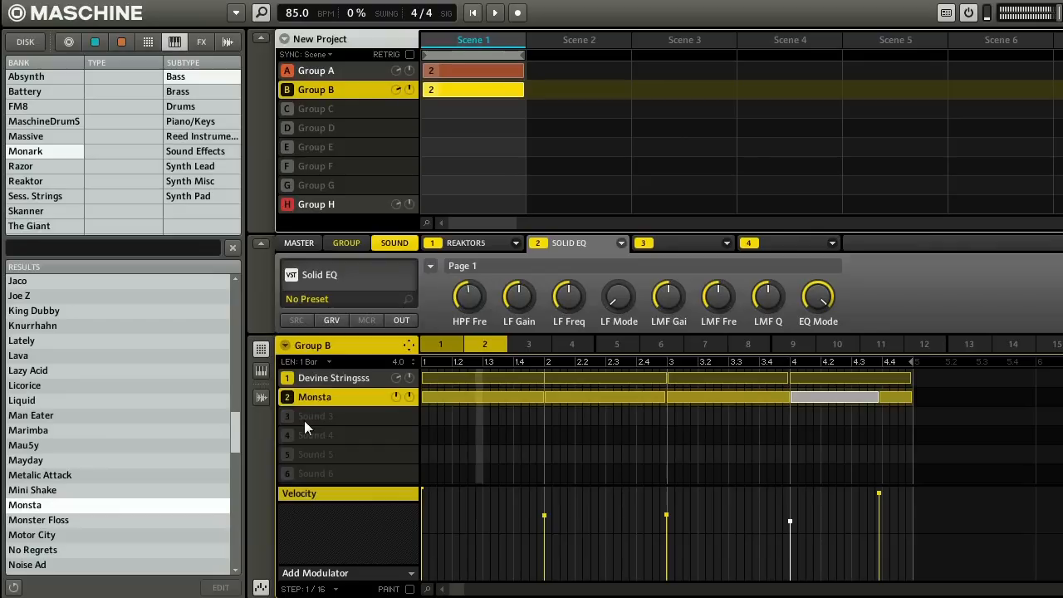